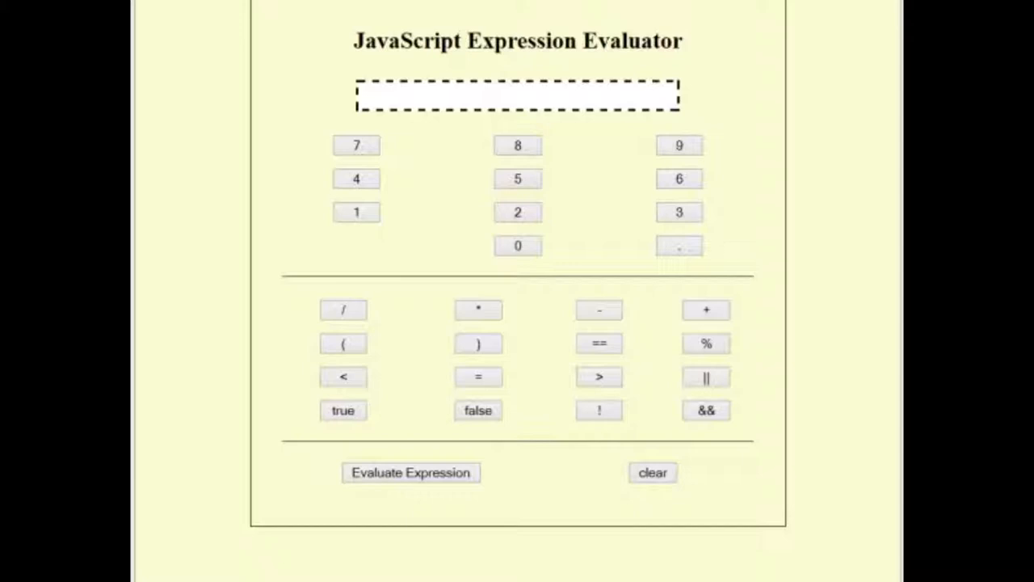
{"action": "mouse_move", "coordinate": [372, 158]}
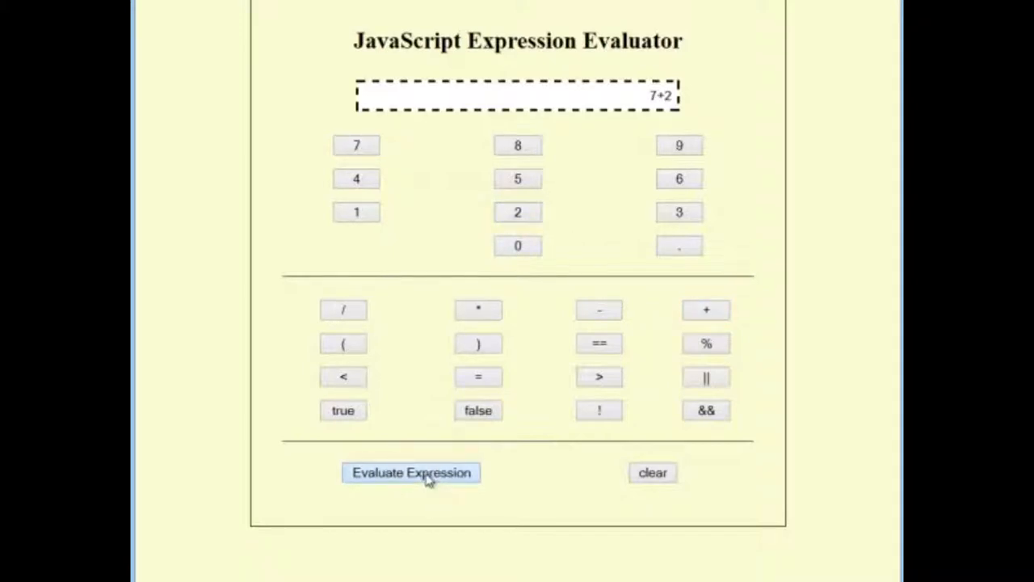
- Evaluate the entered expression 7+2 so the display reads 9
{"action": "left_click", "coordinate": [410, 472]}
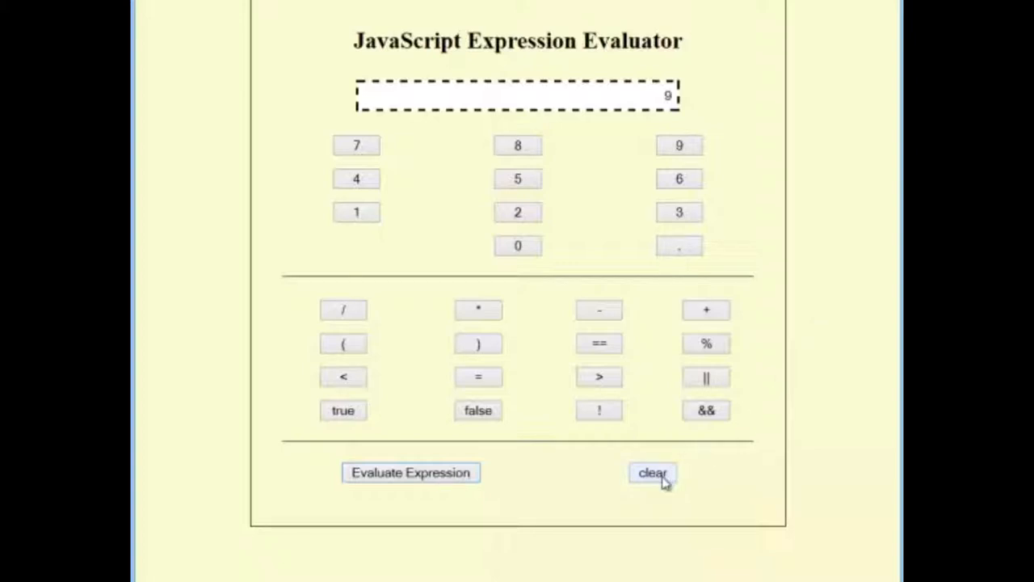
{"action": "mouse_move", "coordinate": [634, 290]}
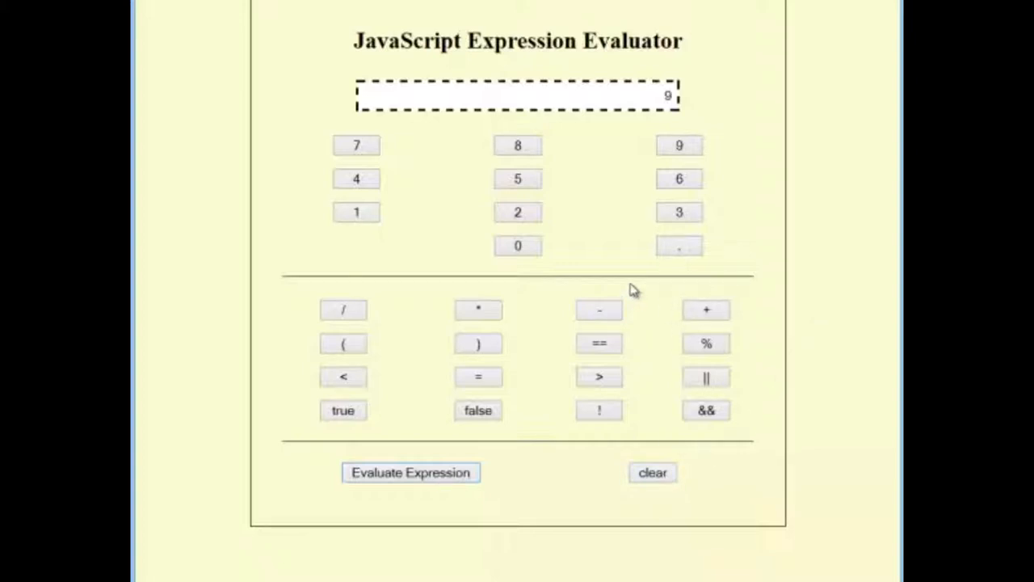
{"action": "mouse_move", "coordinate": [414, 358]}
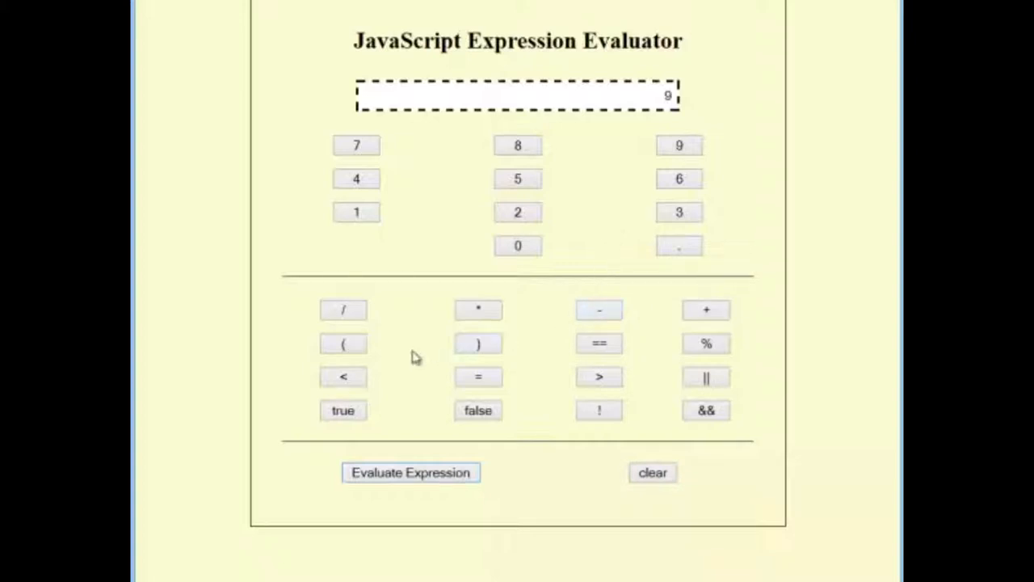
- Extend the 9 into 9+2==11 and evaluate it, showing true
{"action": "left_click", "coordinate": [706, 309]}
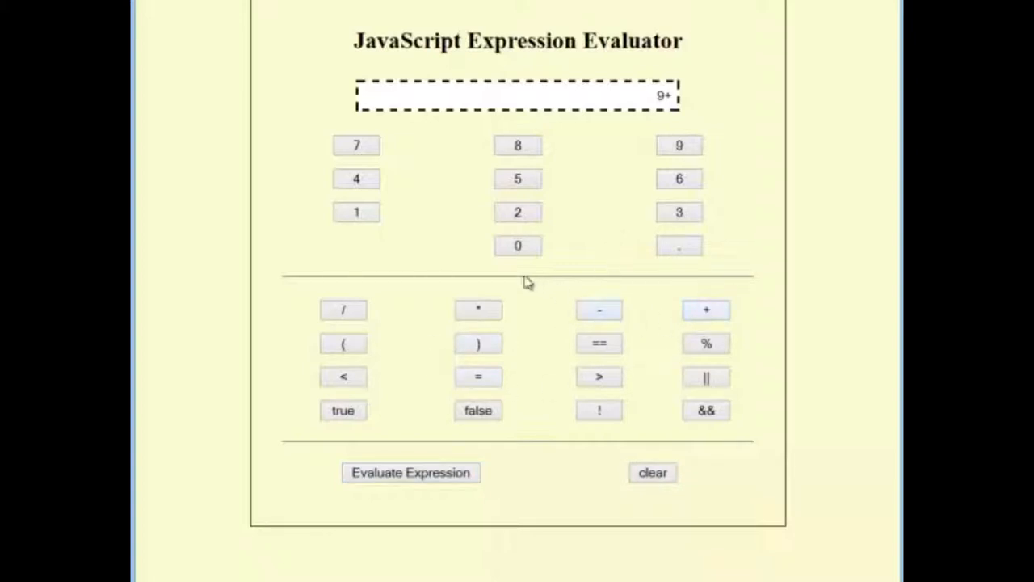
{"action": "left_click", "coordinate": [517, 211]}
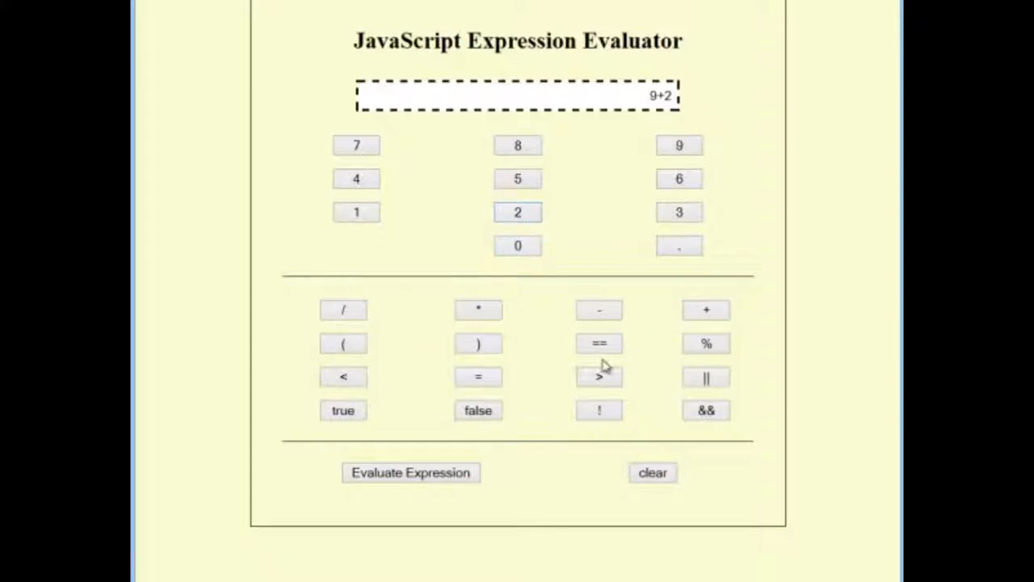
{"action": "left_click", "coordinate": [599, 342]}
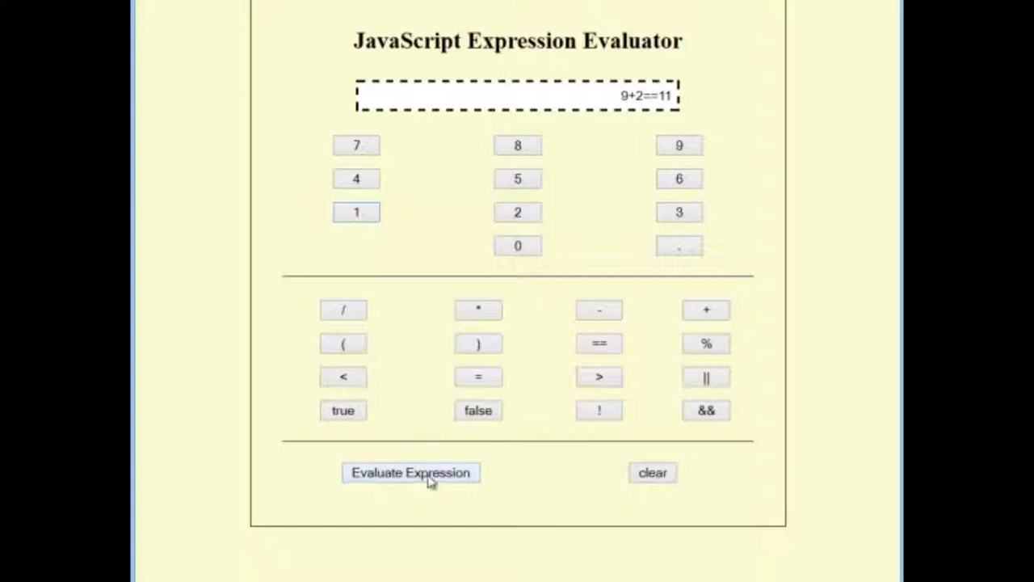
{"action": "left_click", "coordinate": [410, 472]}
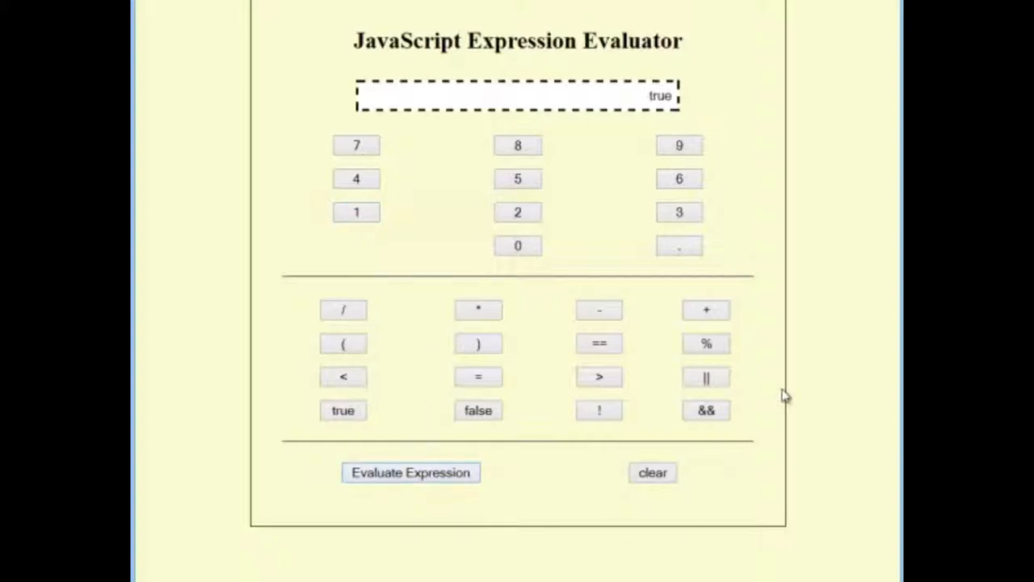
{"action": "mouse_move", "coordinate": [661, 399]}
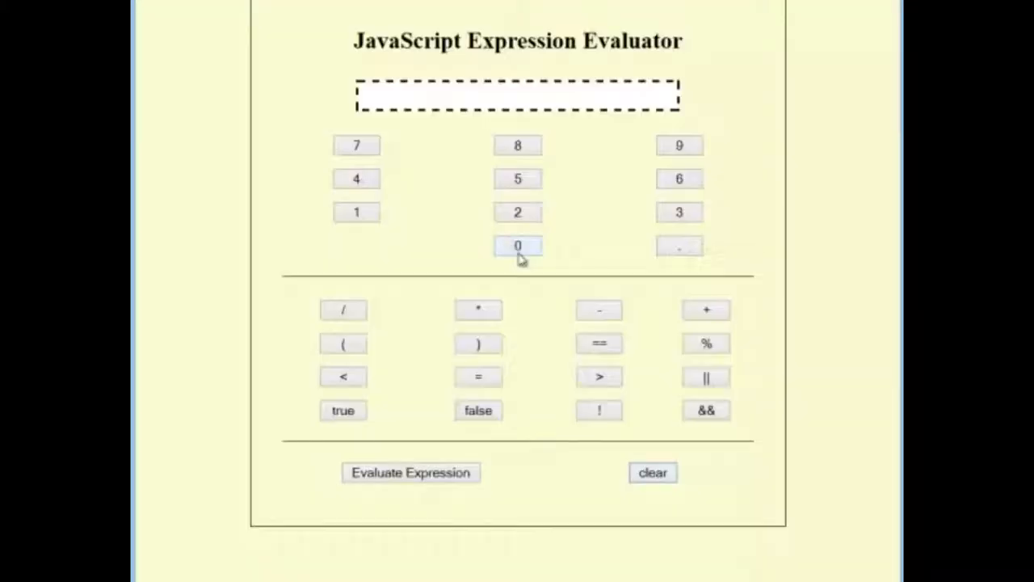
- Enter the comparison 9+2==13 and evaluate it, showing false
{"action": "left_click", "coordinate": [678, 145]}
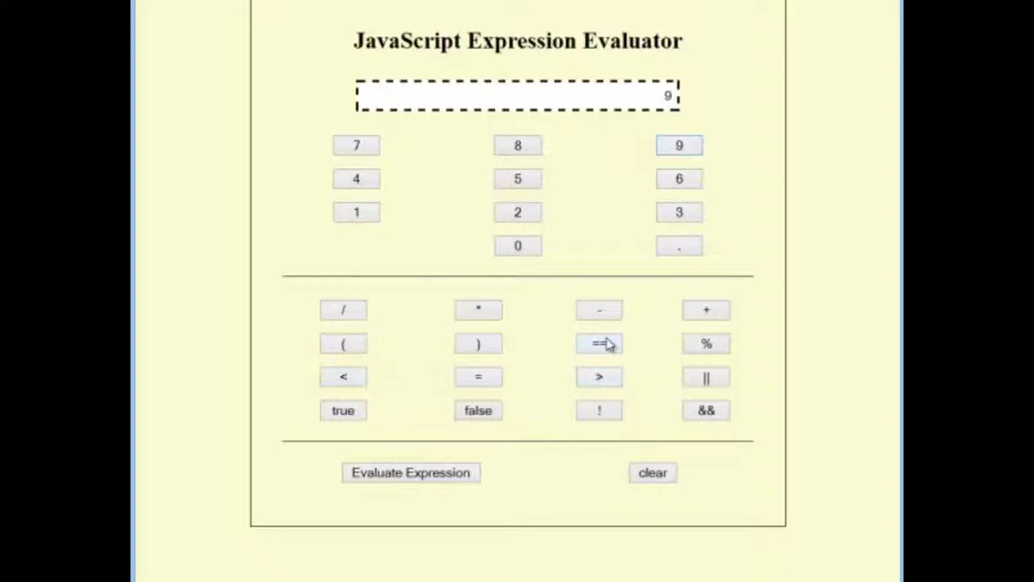
{"action": "left_click", "coordinate": [517, 212]}
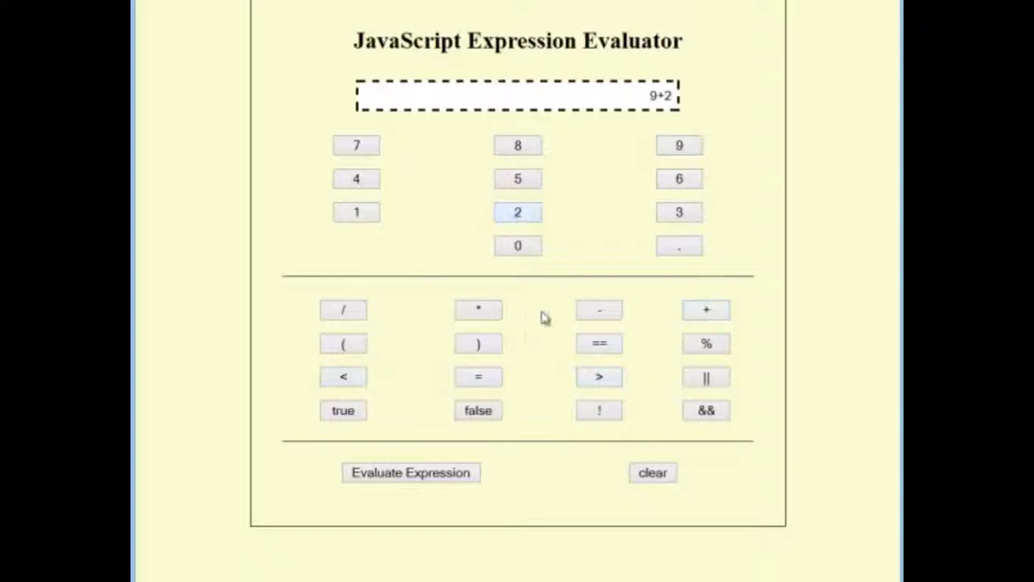
{"action": "left_click", "coordinate": [598, 343]}
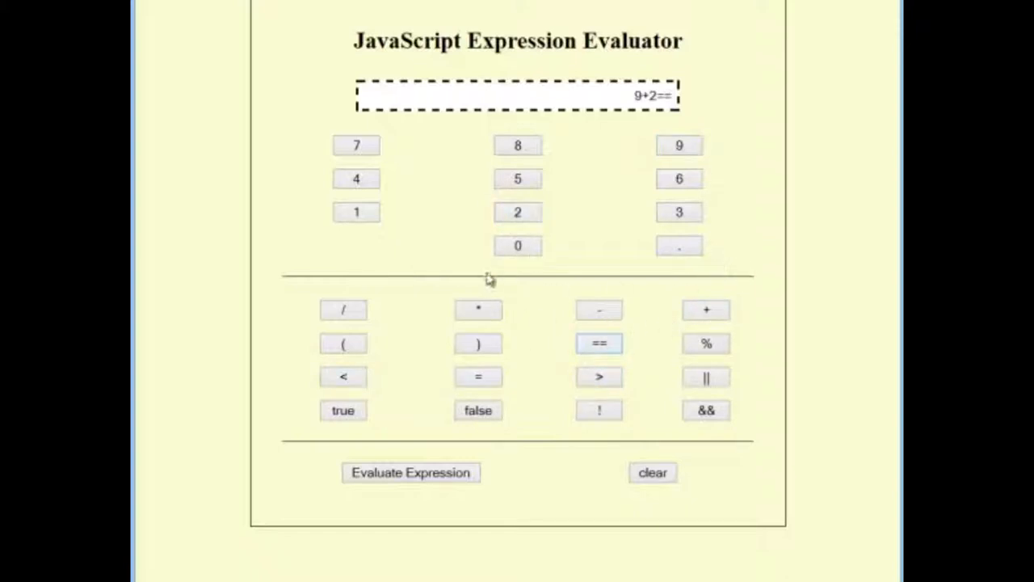
{"action": "left_click", "coordinate": [679, 211]}
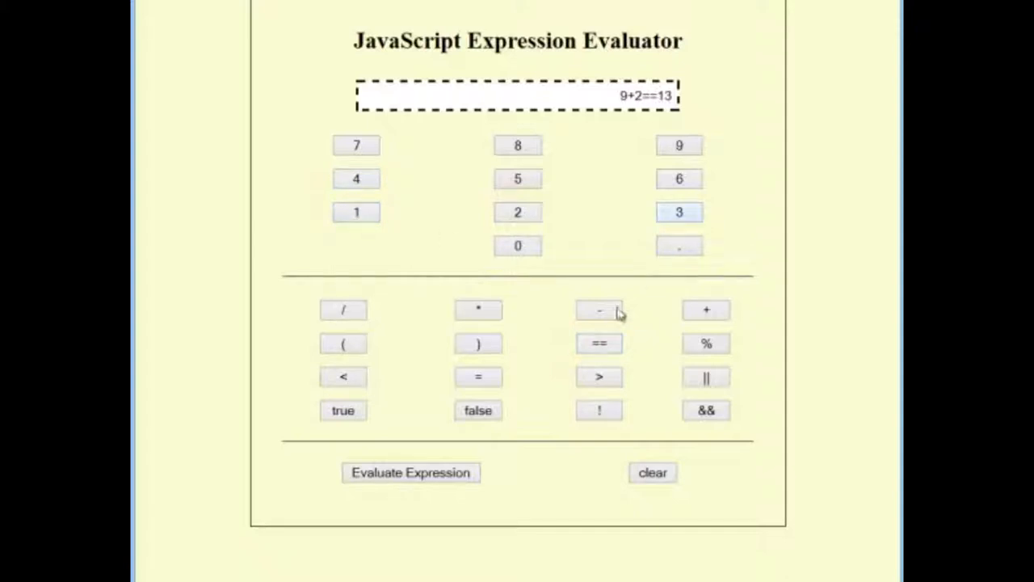
{"action": "left_click", "coordinate": [411, 472]}
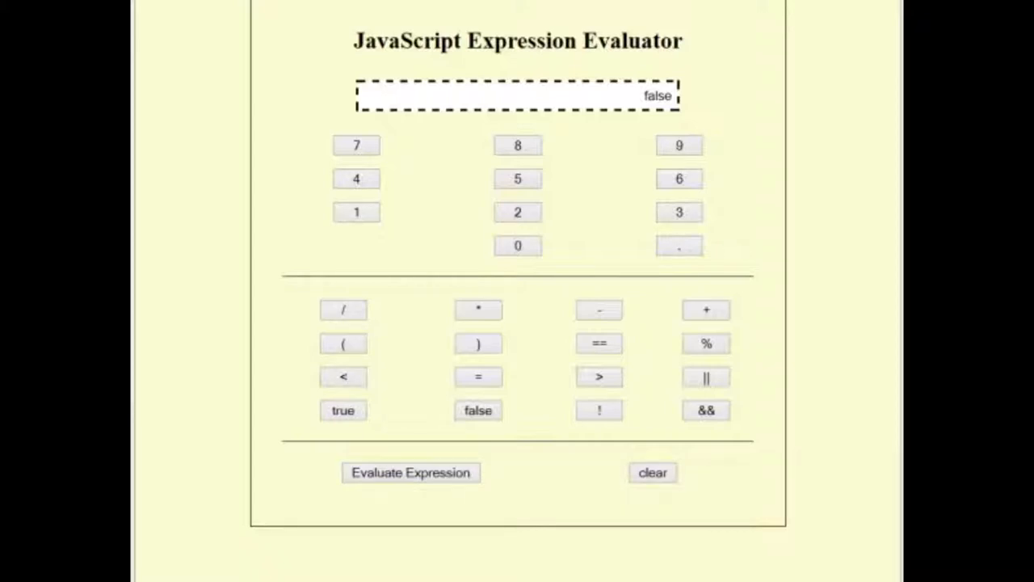
{"action": "mouse_move", "coordinate": [402, 173]}
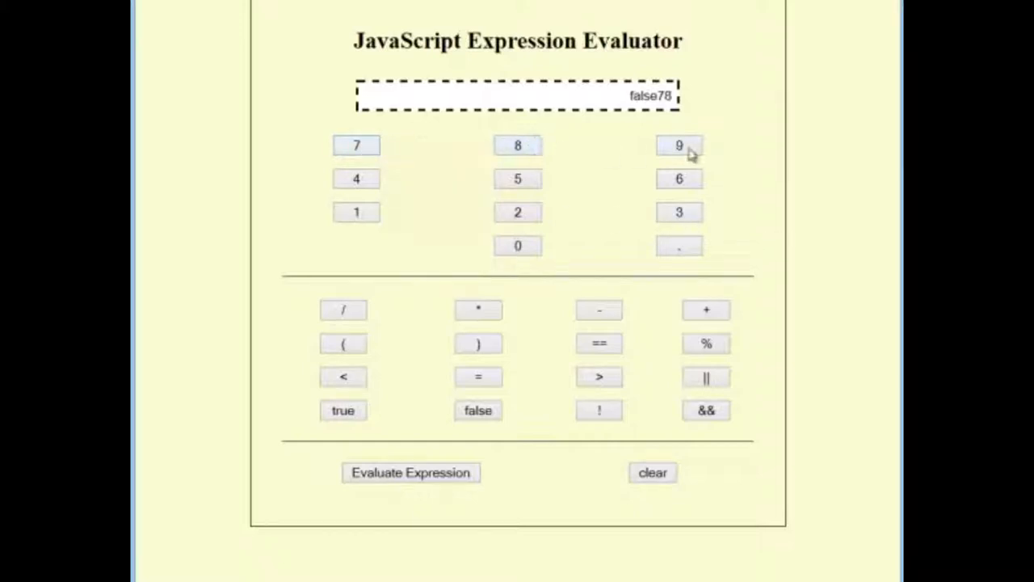
- Fill the expression with every symbol, confirm clearing it, then enter 8
{"action": "left_click", "coordinate": [517, 178]}
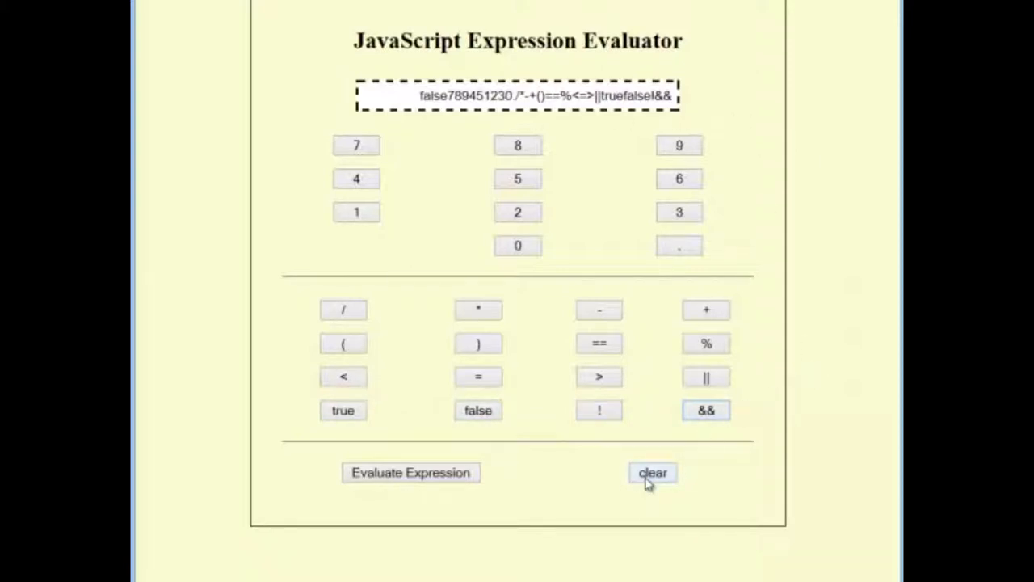
{"action": "left_click", "coordinate": [652, 472]}
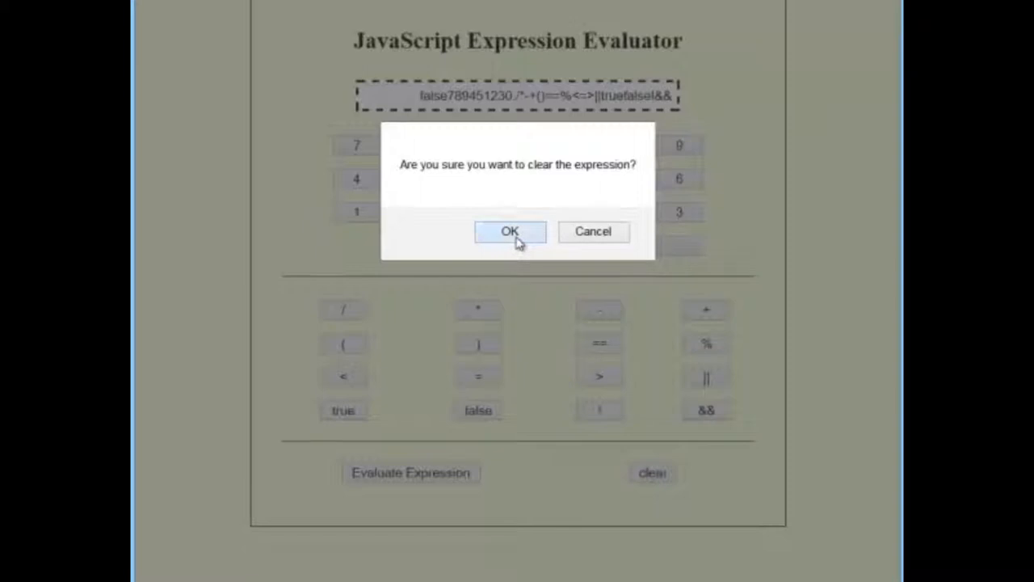
{"action": "left_click", "coordinate": [510, 232]}
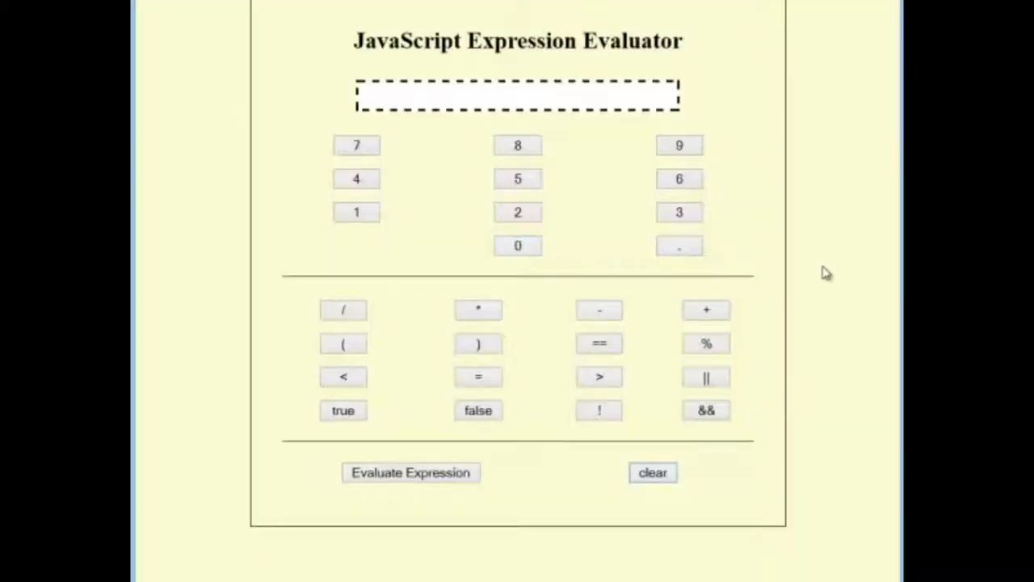
{"action": "left_click", "coordinate": [517, 146]}
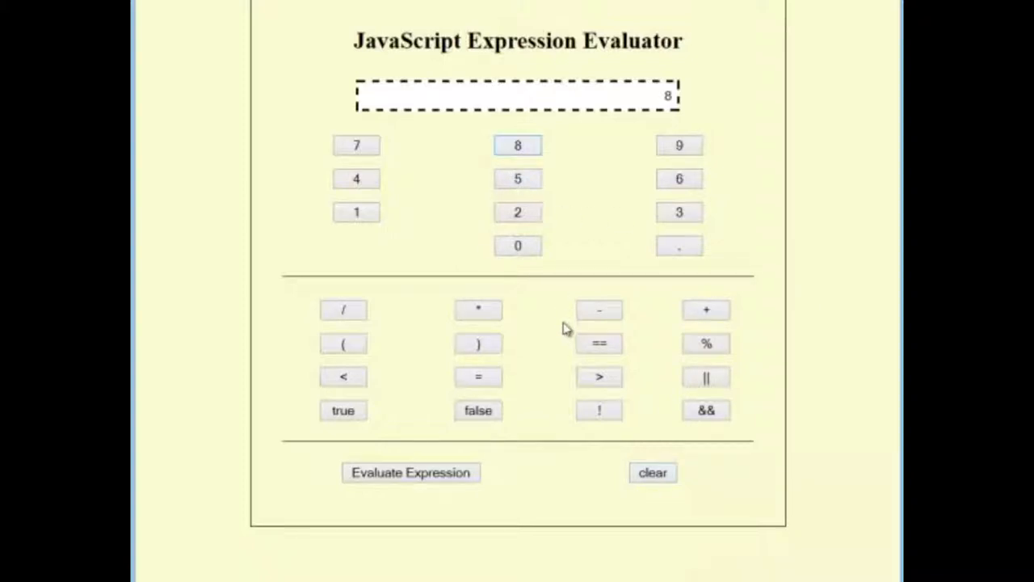
- Evaluate 8+4 to 12, clear it, then enter 8-4 for 4
{"action": "left_click", "coordinate": [706, 309]}
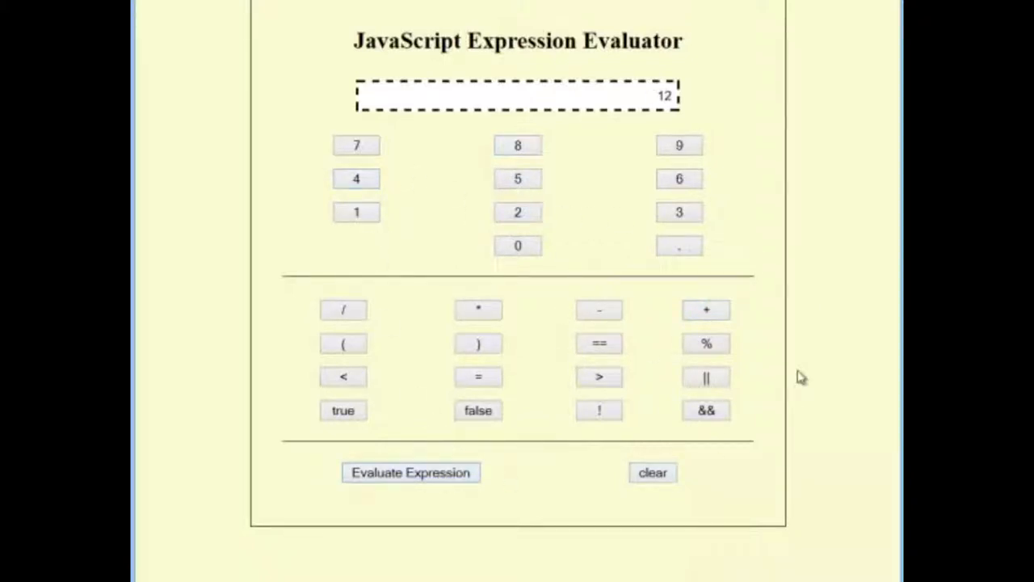
{"action": "left_click", "coordinate": [652, 472]}
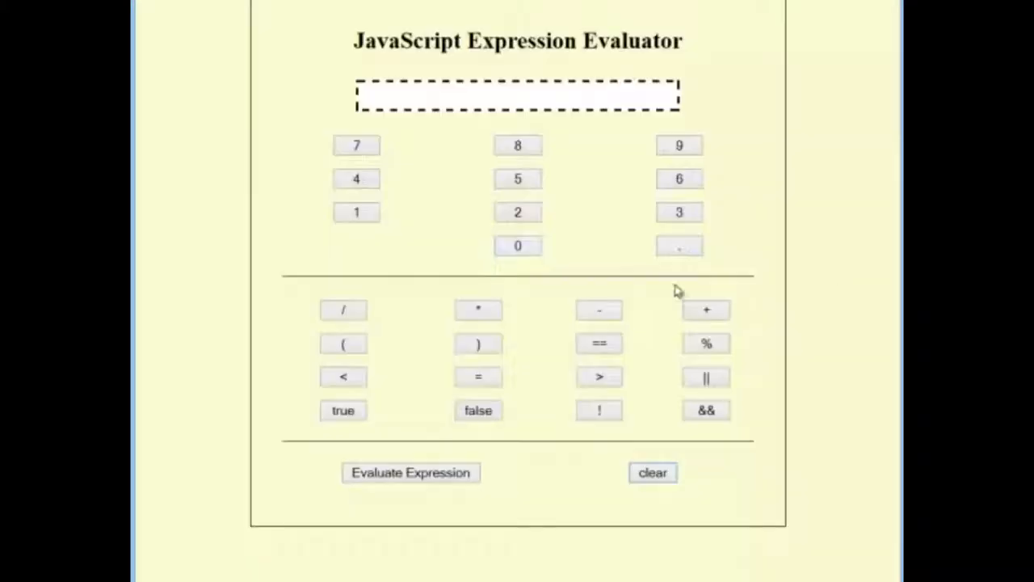
{"action": "mouse_move", "coordinate": [832, 275]}
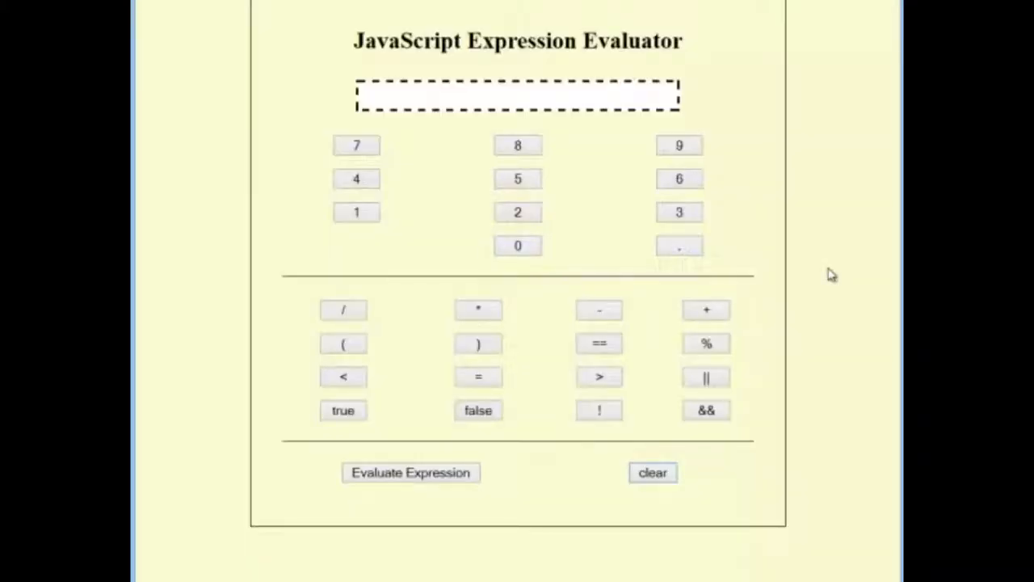
{"action": "left_click", "coordinate": [517, 145]}
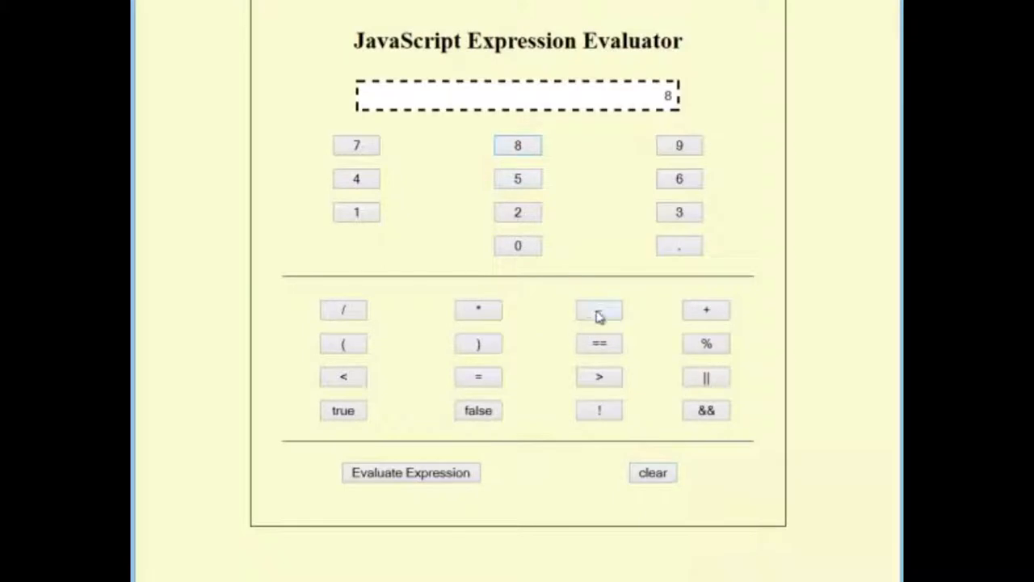
{"action": "left_click", "coordinate": [356, 179]}
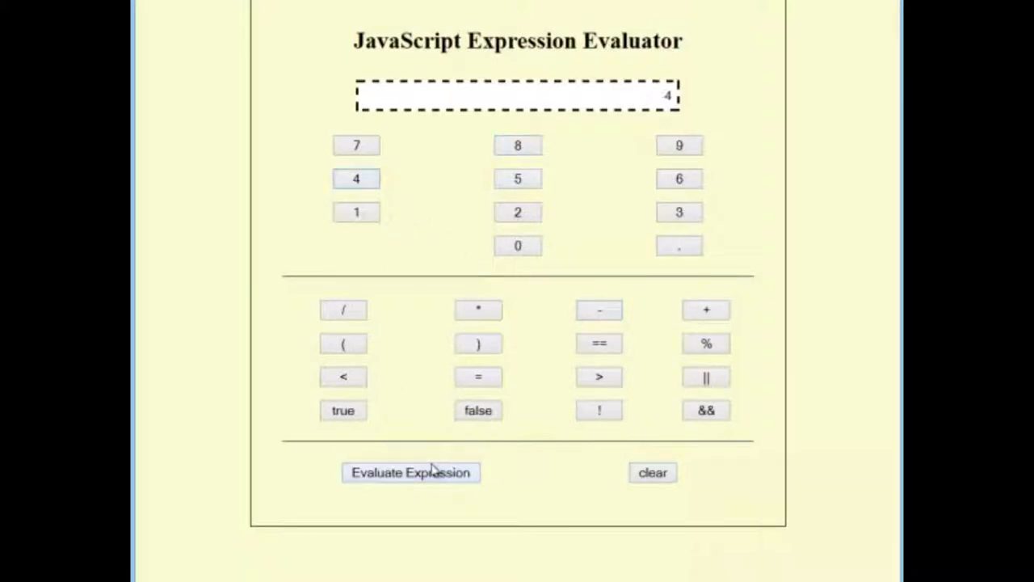
{"action": "mouse_move", "coordinate": [653, 473]}
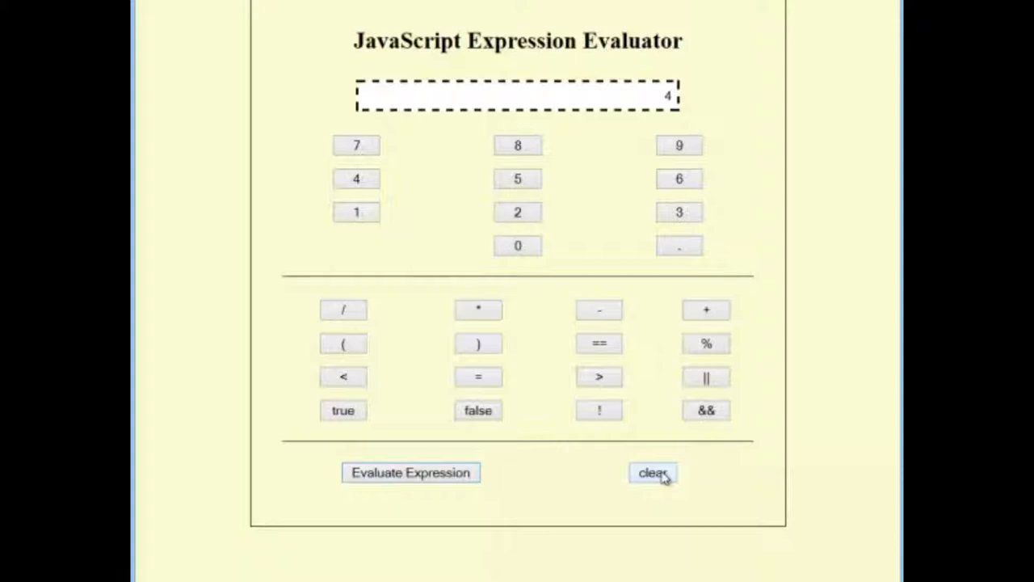
{"action": "mouse_move", "coordinate": [517, 397]}
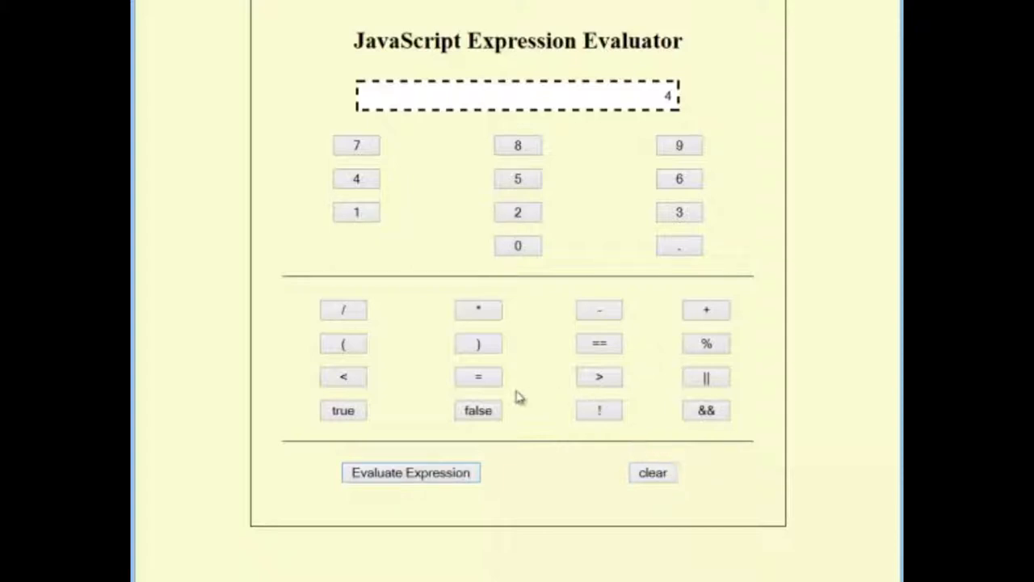
- Chain 4/2 to 2, 2*5 to 10, then 10/12 to 0.8333333333333334
{"action": "left_click", "coordinate": [517, 212]}
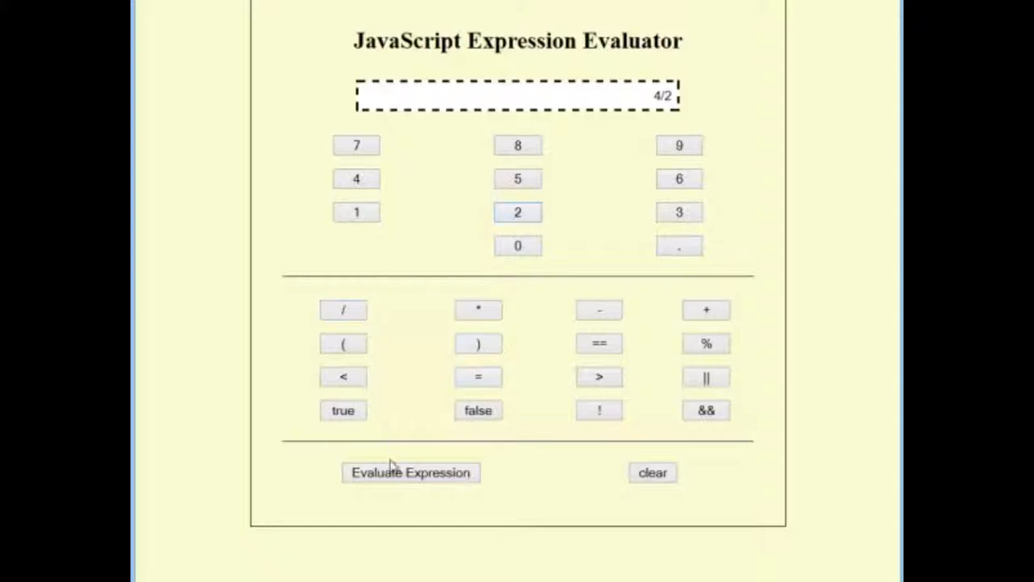
{"action": "left_click", "coordinate": [410, 472]}
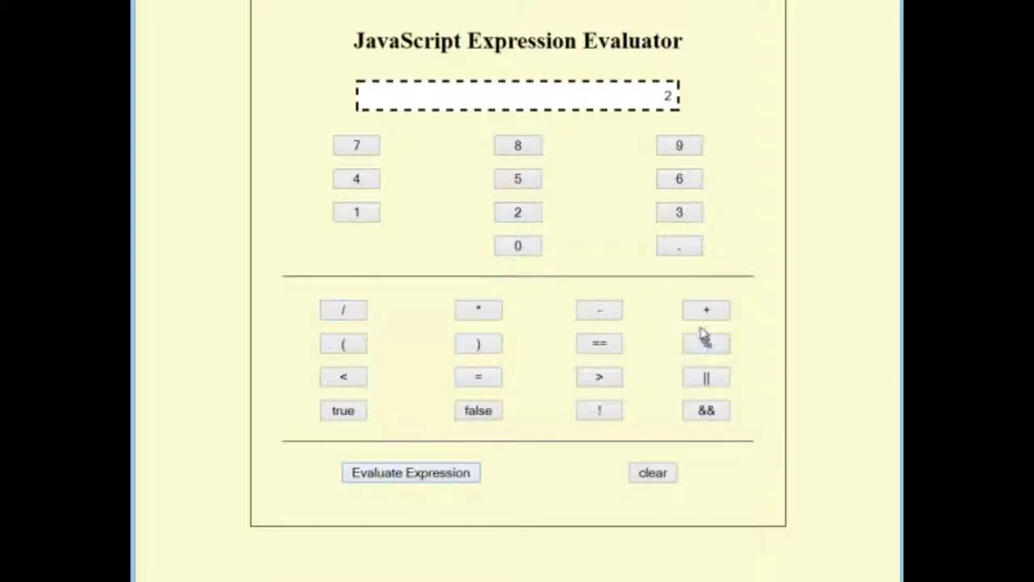
{"action": "left_click", "coordinate": [477, 309]}
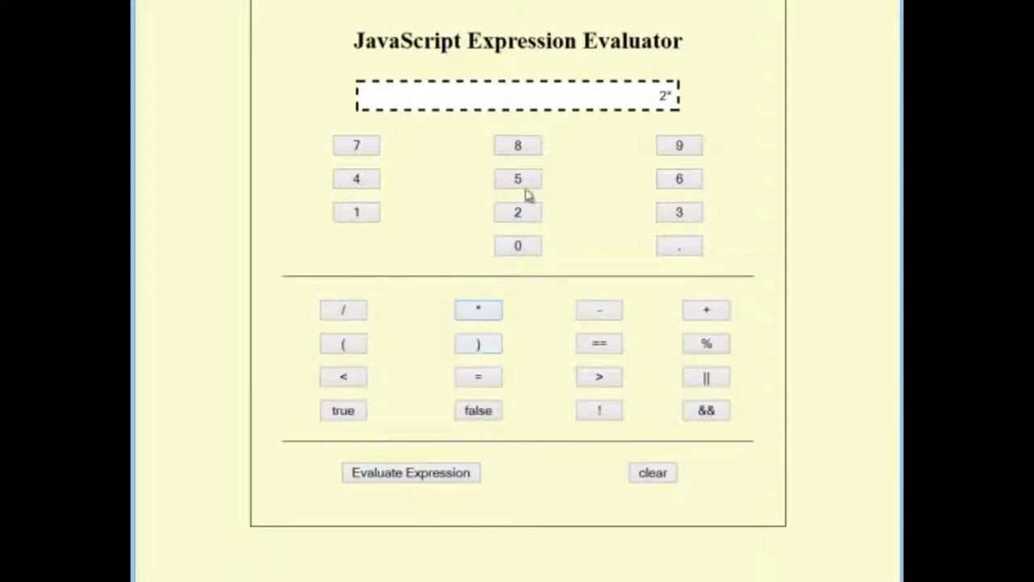
{"action": "left_click", "coordinate": [517, 178]}
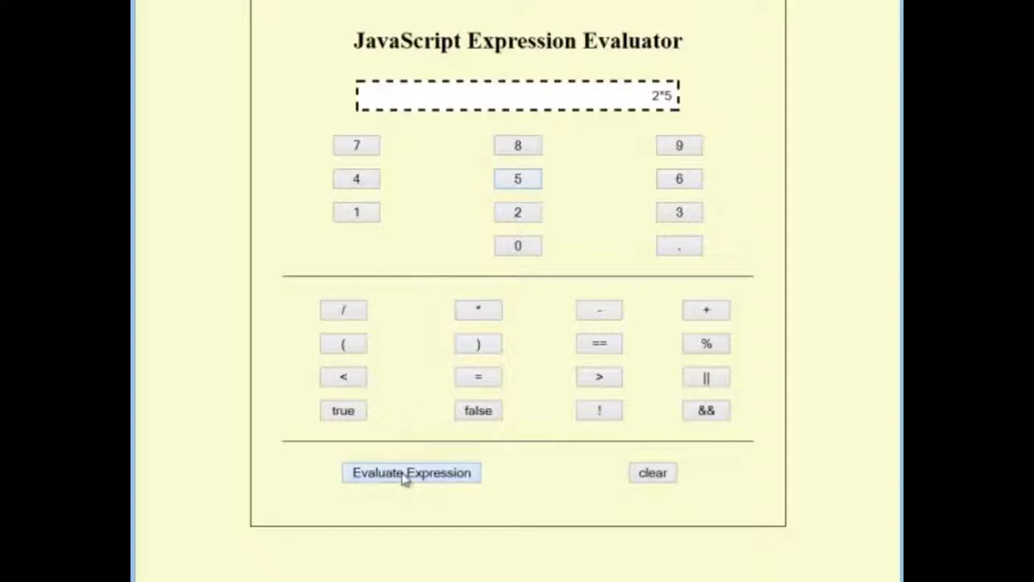
{"action": "left_click", "coordinate": [410, 473]}
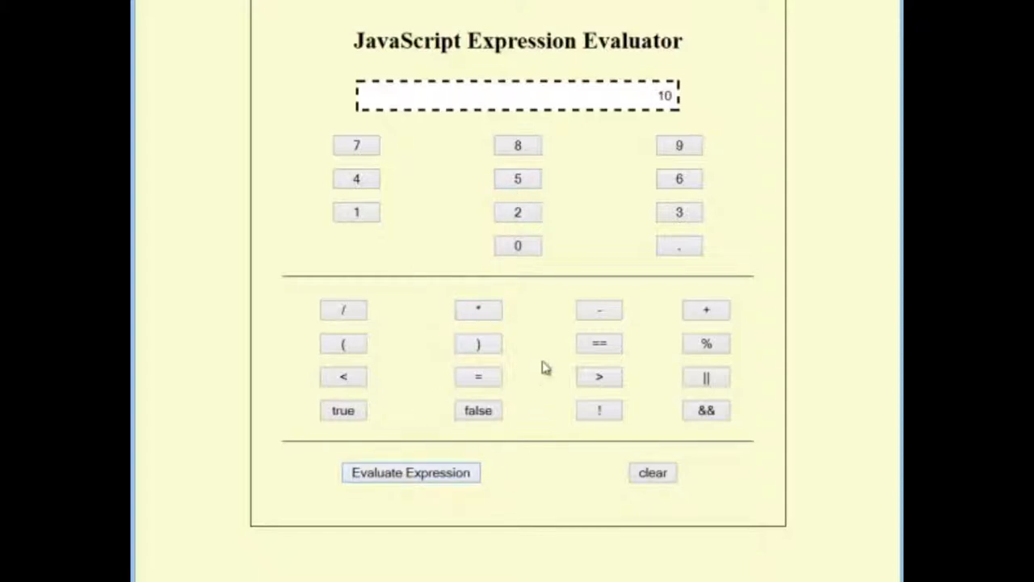
{"action": "left_click", "coordinate": [342, 310]}
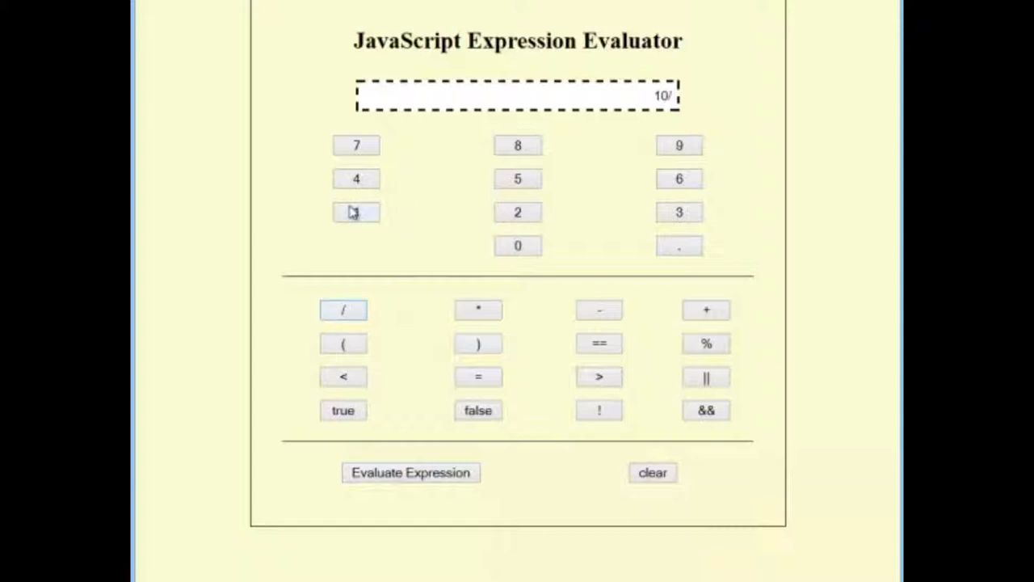
{"action": "left_click", "coordinate": [410, 472]}
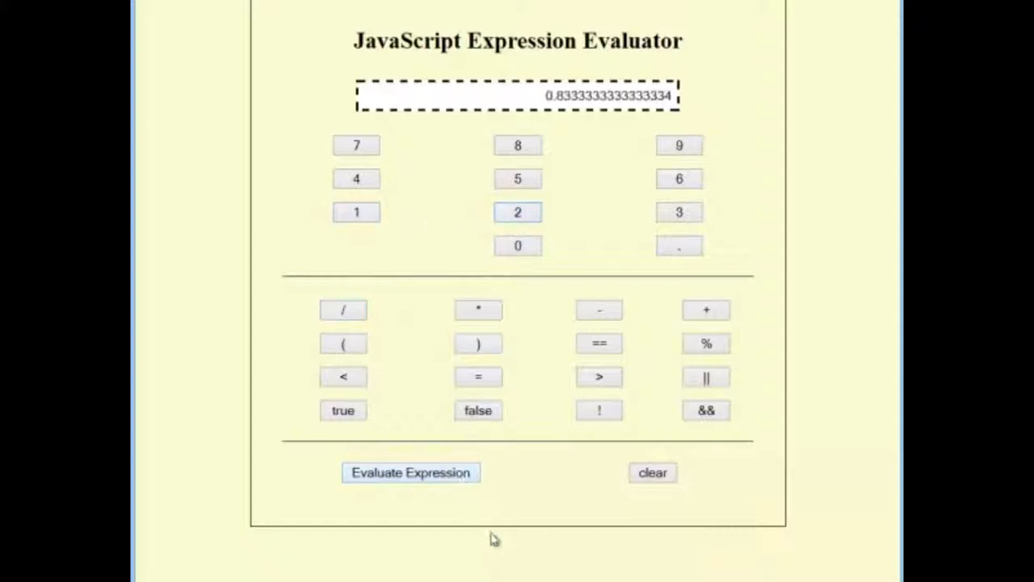
{"action": "mouse_move", "coordinate": [812, 420]}
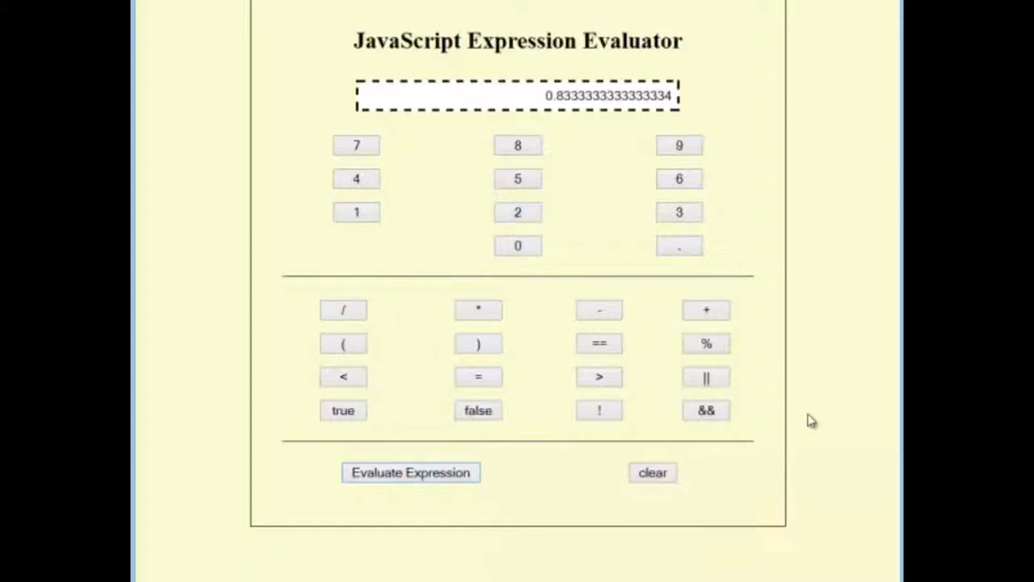
{"action": "mouse_move", "coordinate": [396, 319]}
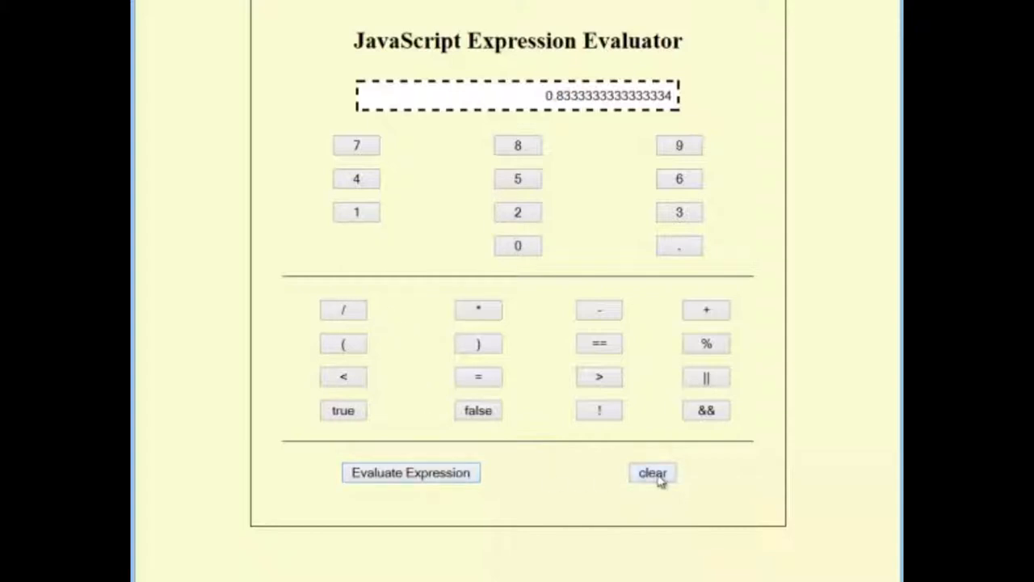
- Clear the previous result and evaluate 10%12, giving 10
{"action": "left_click", "coordinate": [652, 472]}
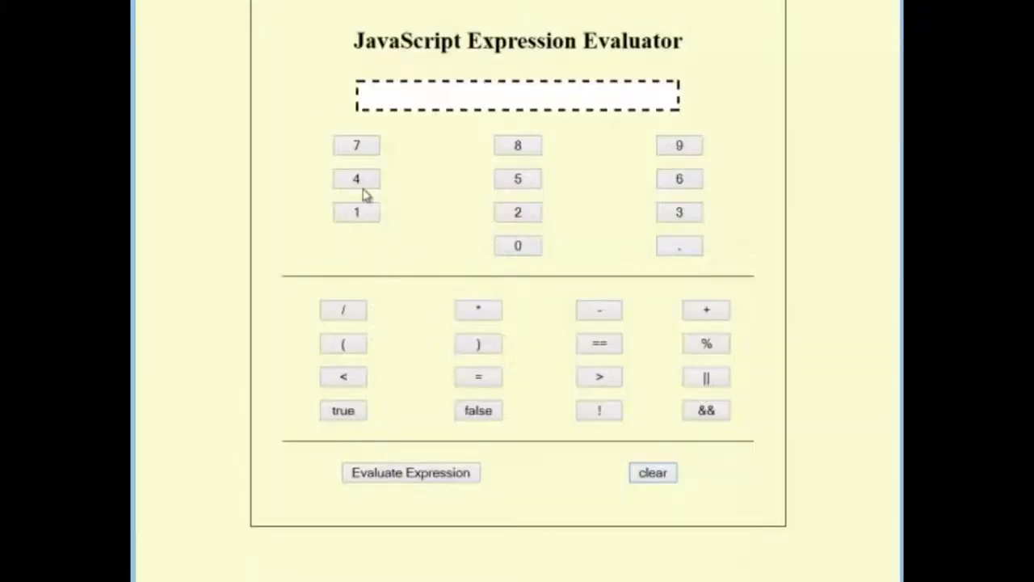
{"action": "left_click", "coordinate": [517, 244]}
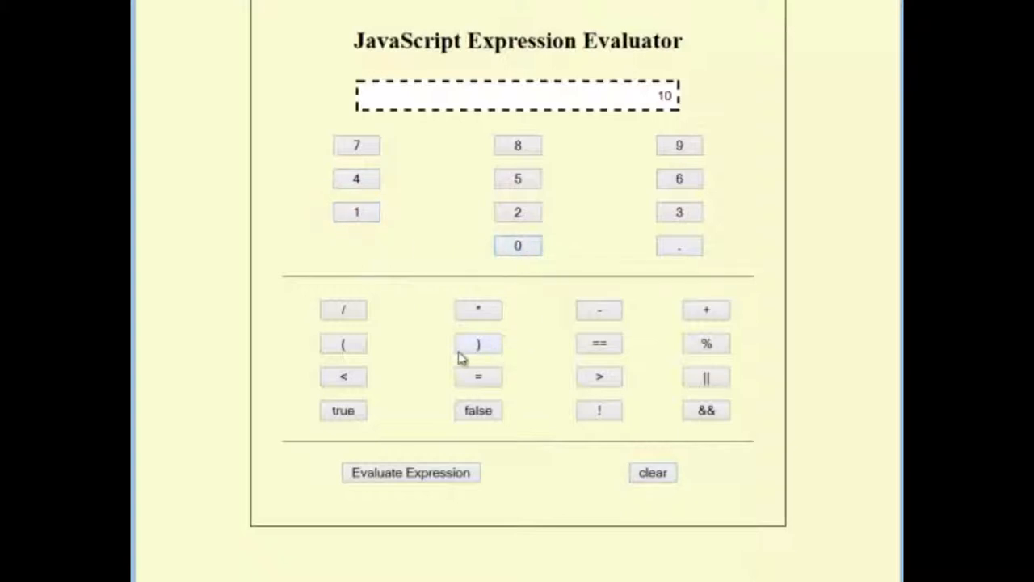
{"action": "left_click", "coordinate": [705, 342]}
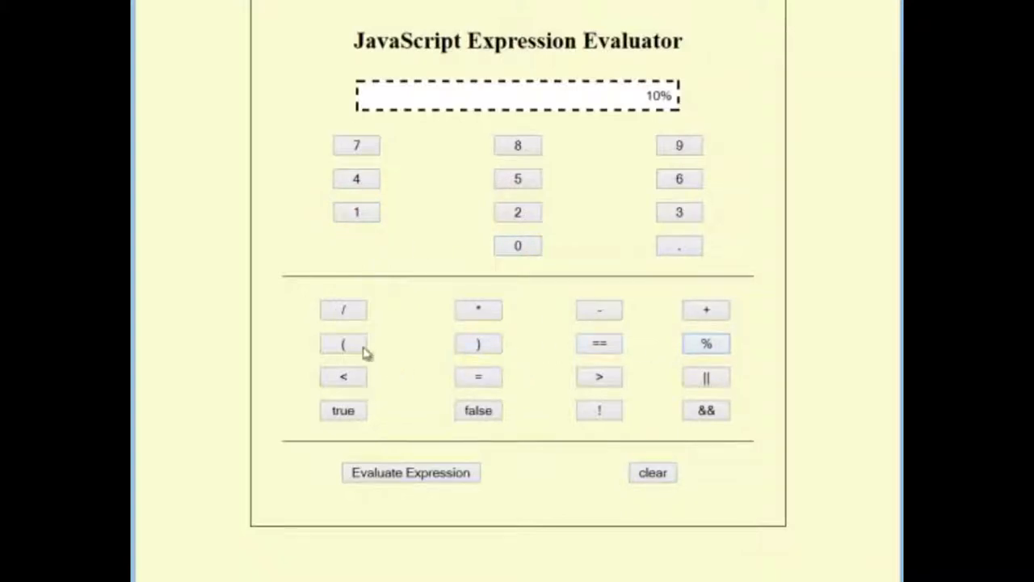
{"action": "left_click", "coordinate": [517, 211]}
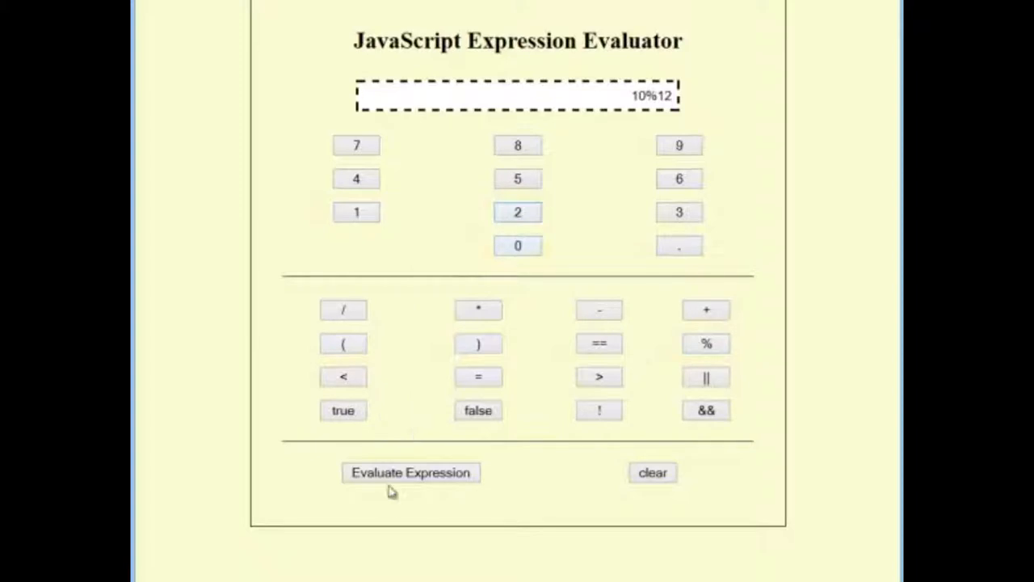
{"action": "left_click", "coordinate": [411, 473]}
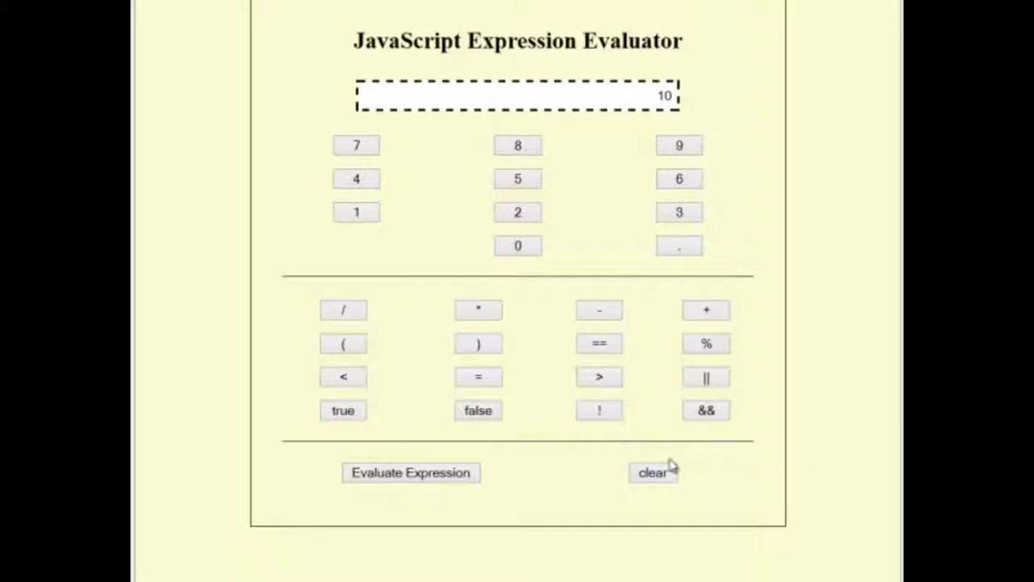
- Clear, evaluate true==false to false, then false==false to true
{"action": "left_click", "coordinate": [653, 473]}
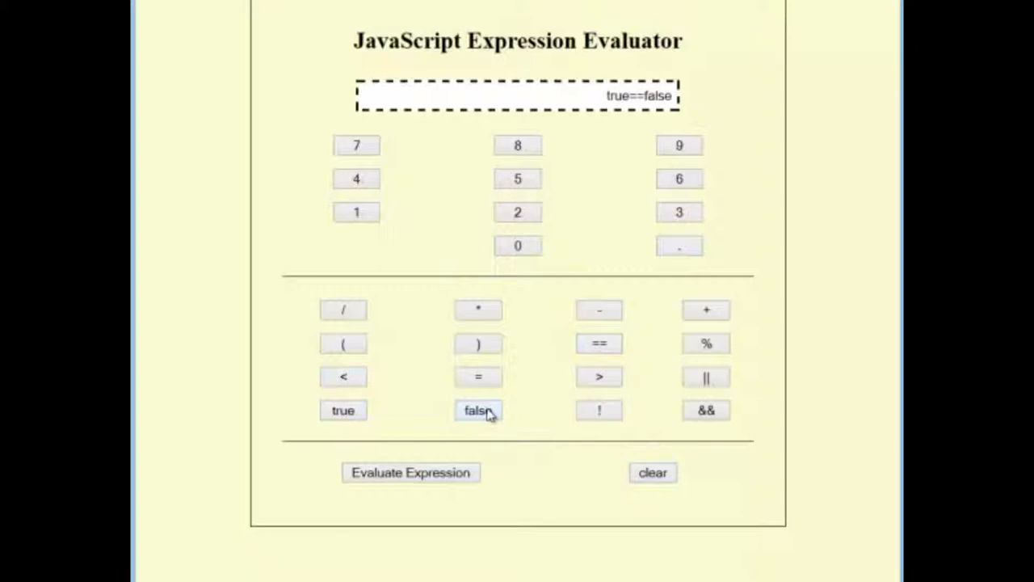
{"action": "mouse_move", "coordinate": [410, 473]}
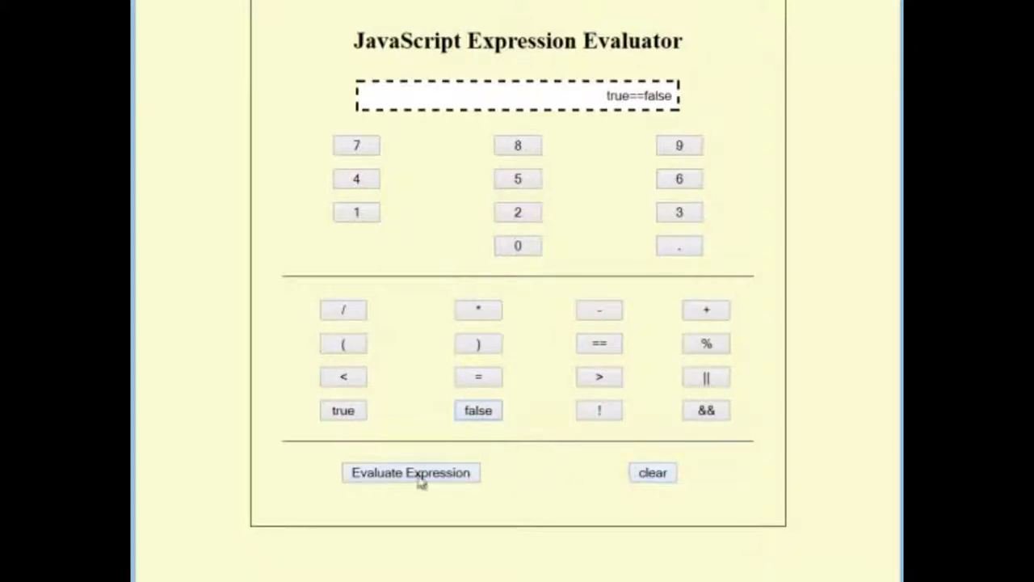
{"action": "left_click", "coordinate": [411, 472]}
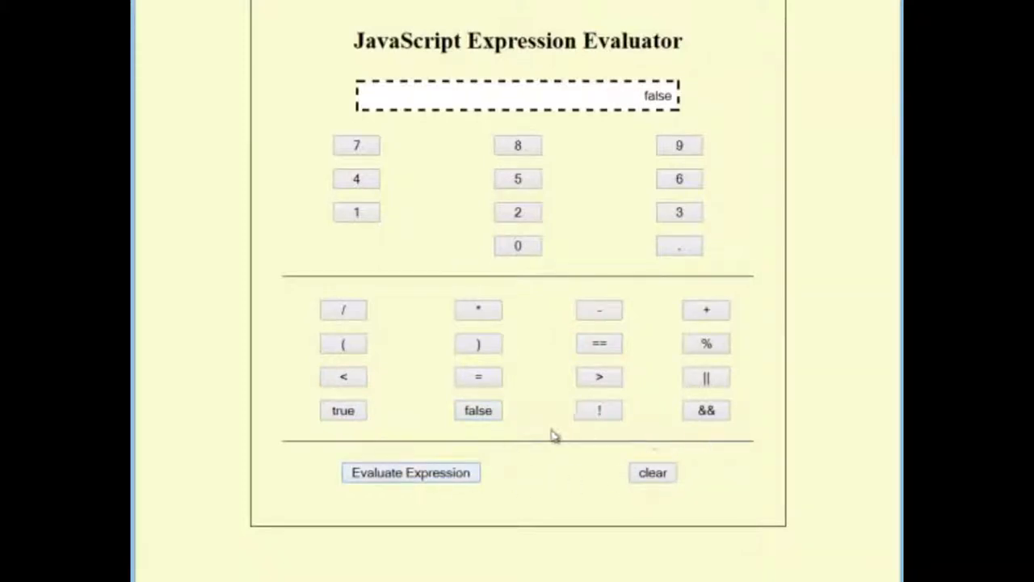
{"action": "left_click", "coordinate": [599, 343]}
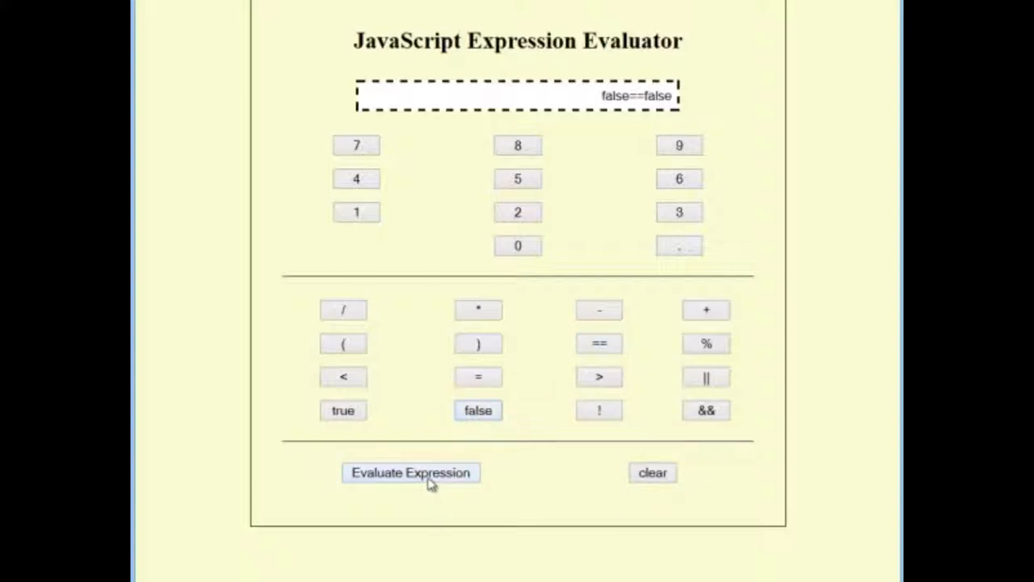
{"action": "left_click", "coordinate": [410, 473]}
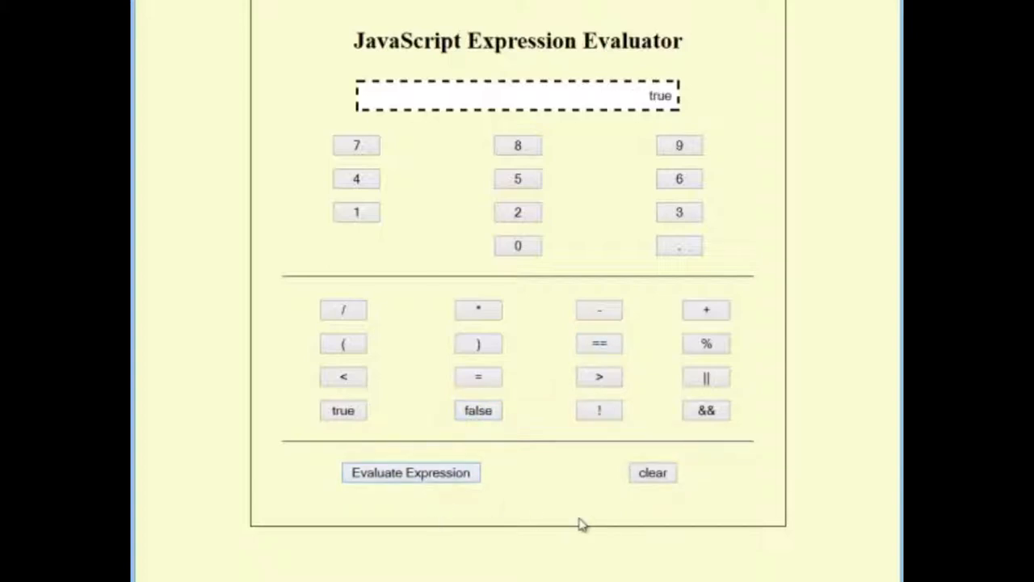
{"action": "mouse_move", "coordinate": [604, 456]}
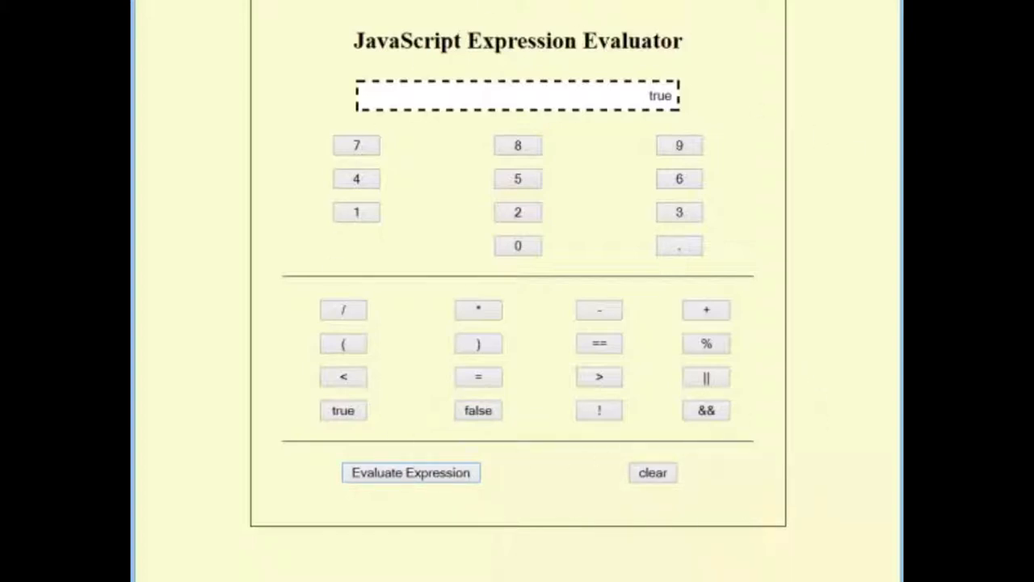
{"action": "left_click", "coordinate": [410, 472]}
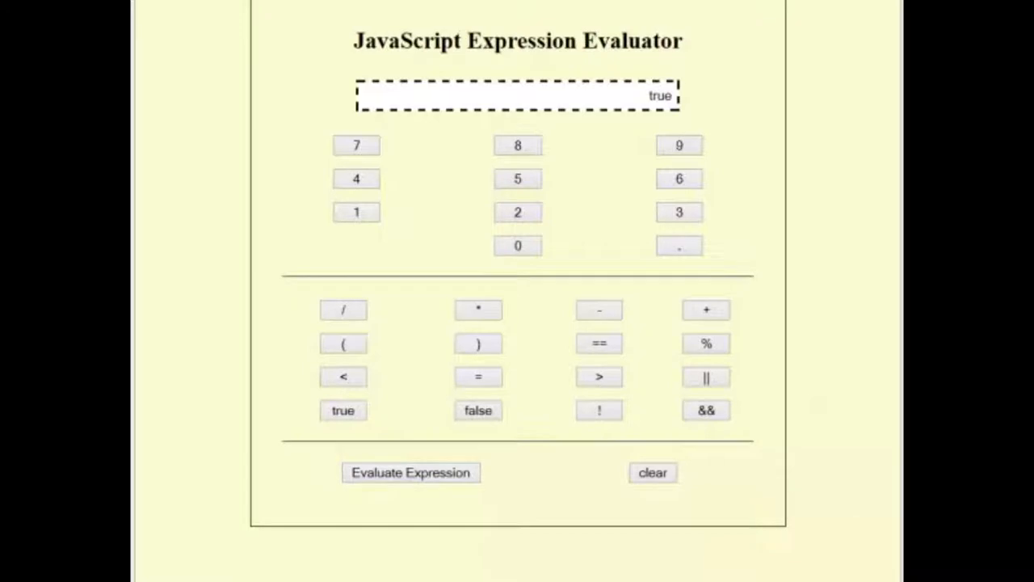
{"action": "mouse_move", "coordinate": [836, 467]}
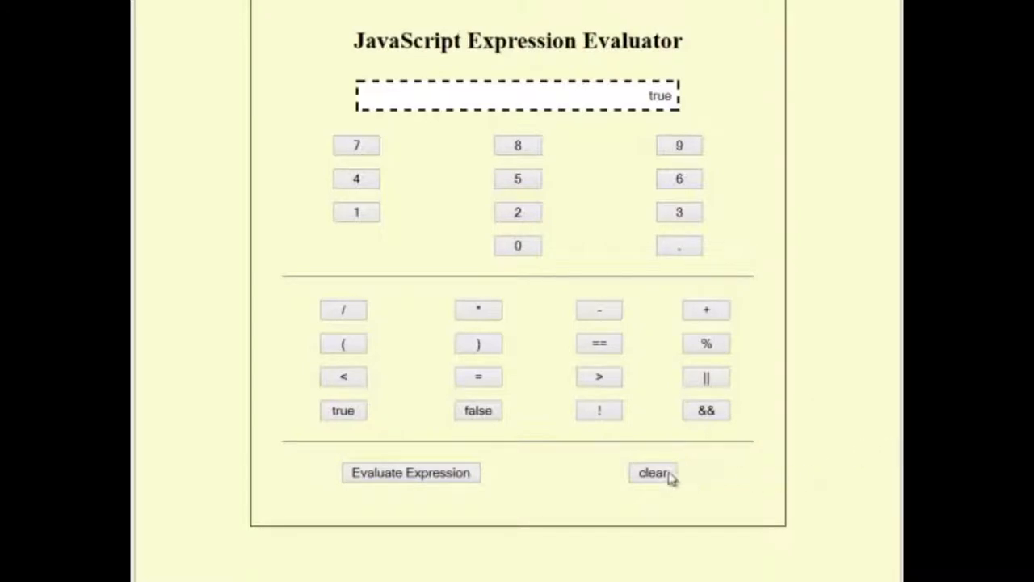
- Clear the true result, answering OK to 'Are you sure you want to clear the expression?'
{"action": "left_click", "coordinate": [652, 473]}
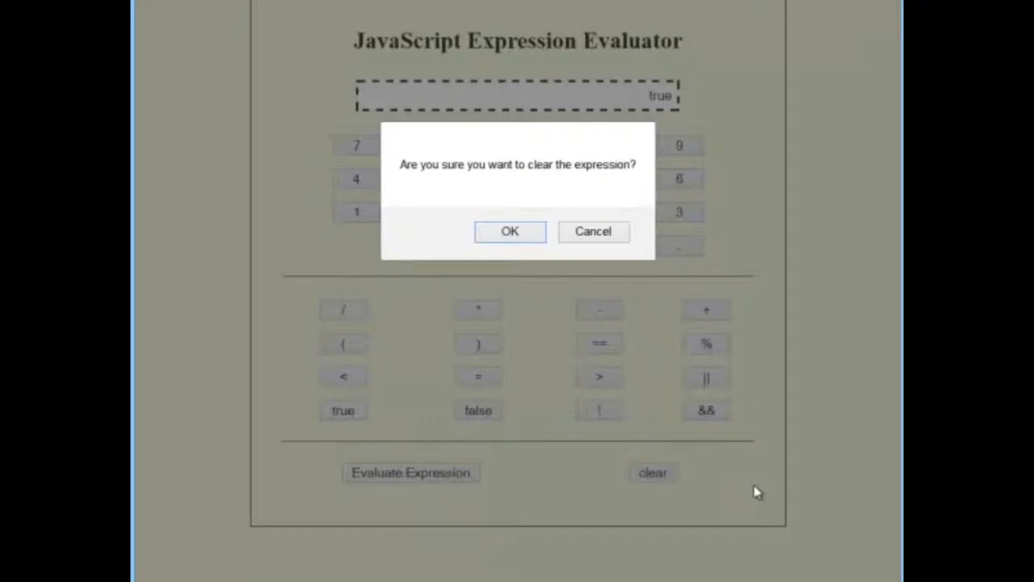
{"action": "mouse_move", "coordinate": [861, 398]}
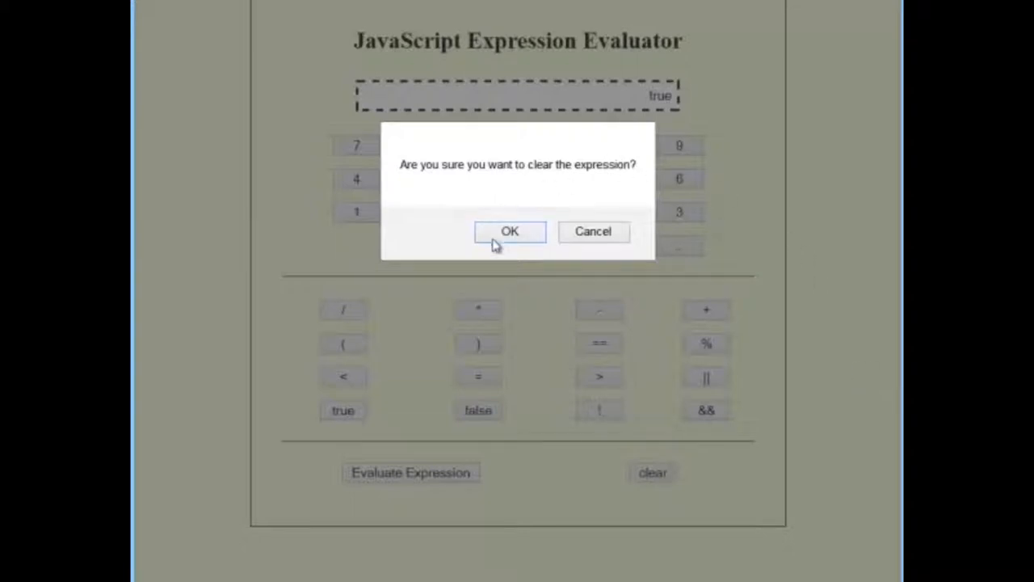
{"action": "mouse_move", "coordinate": [593, 238]}
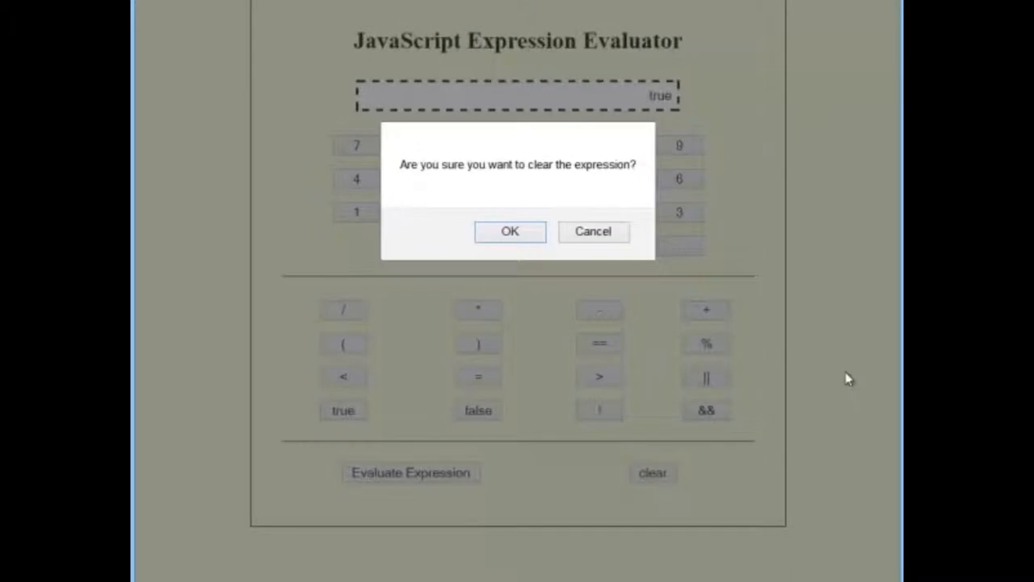
{"action": "left_click", "coordinate": [509, 231]}
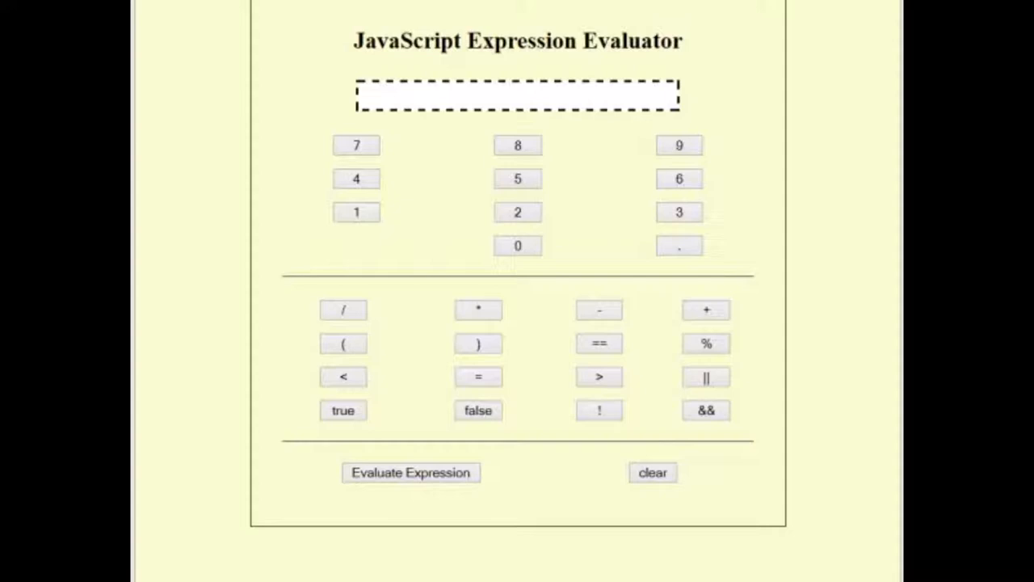
{"action": "mouse_move", "coordinate": [784, 402]}
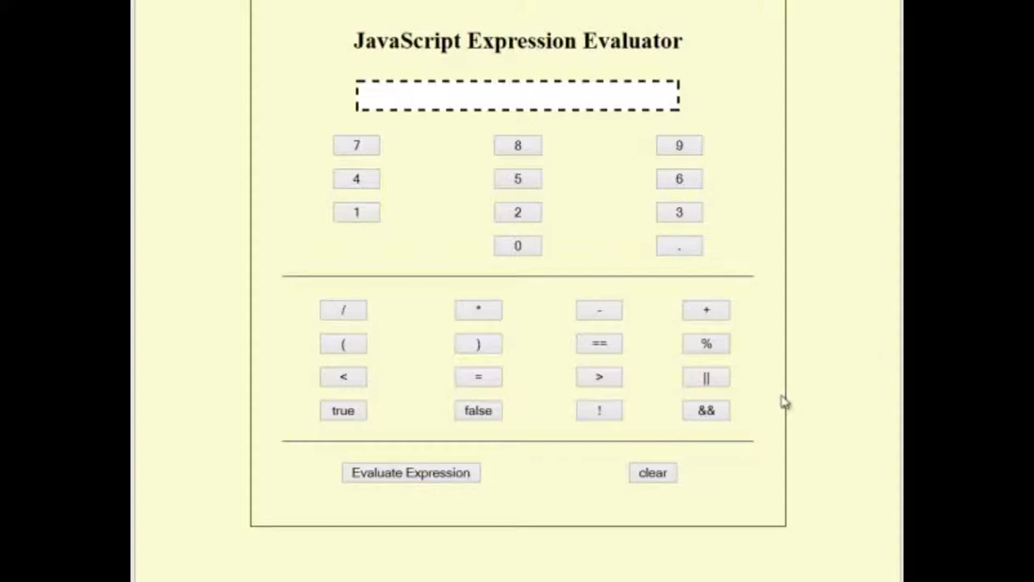
{"action": "mouse_move", "coordinate": [779, 390]}
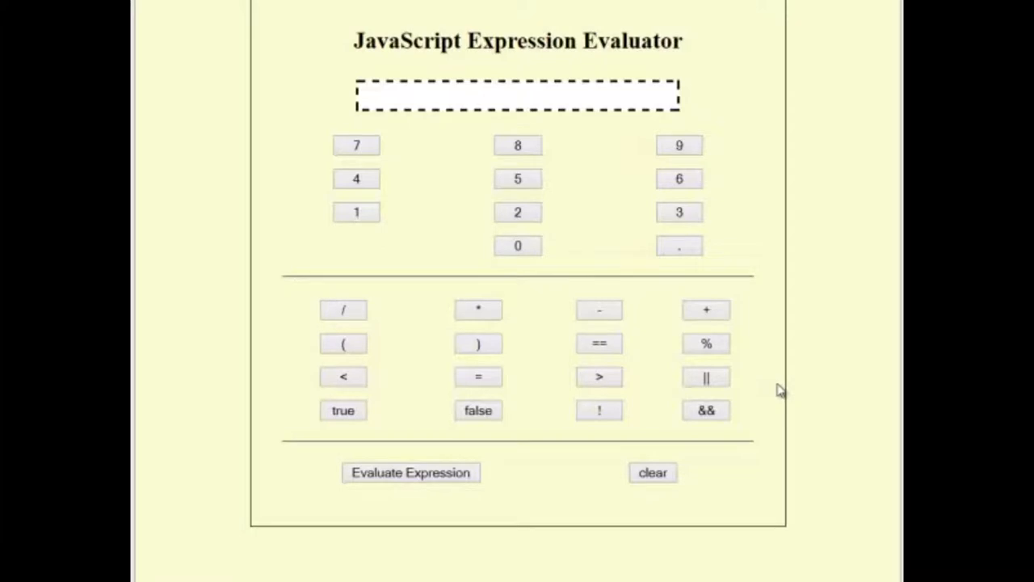
- Evaluate the invalid 789/*-+, get the error message, then clear it
{"action": "left_click", "coordinate": [356, 145]}
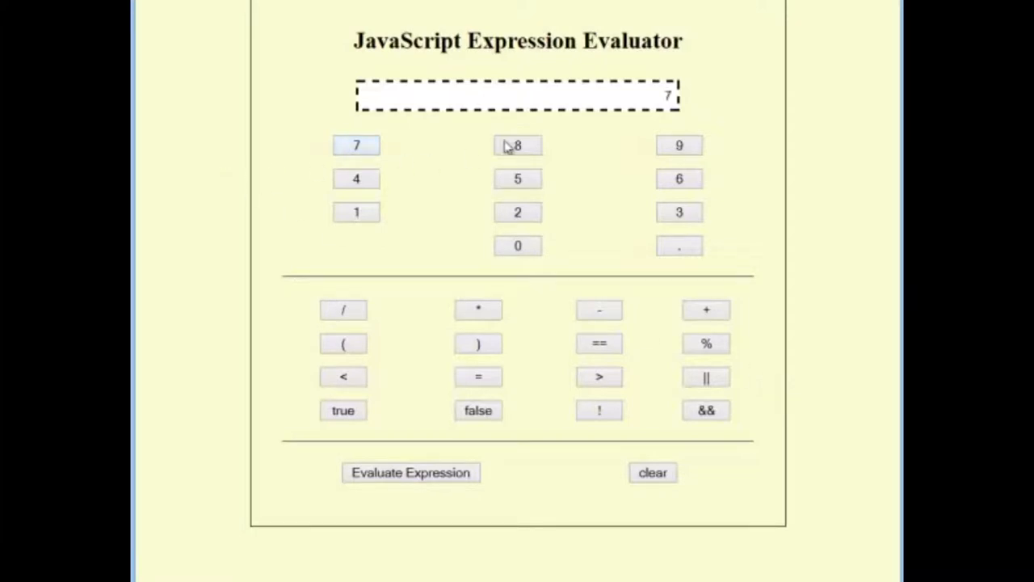
{"action": "left_click", "coordinate": [343, 309]}
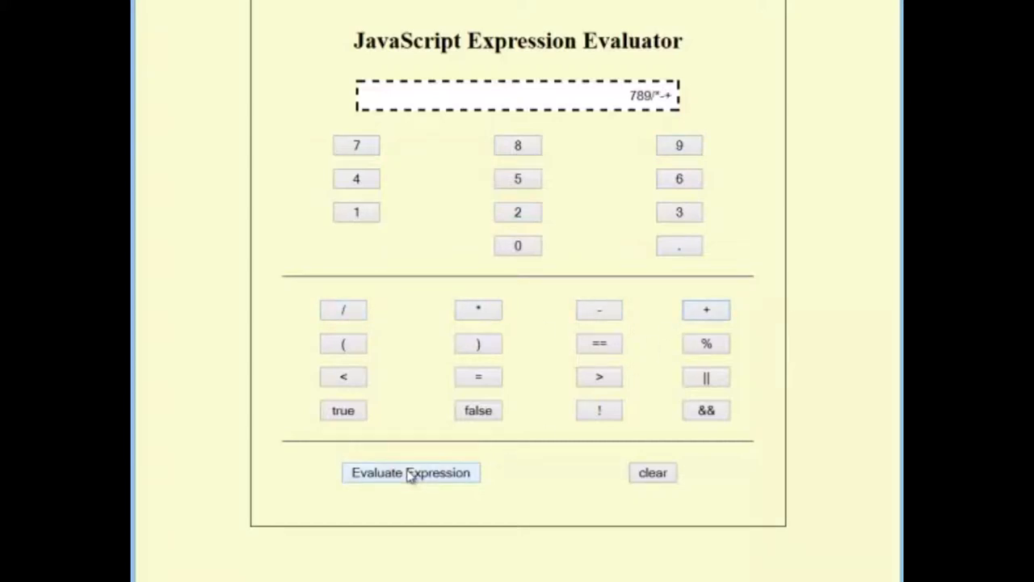
{"action": "left_click", "coordinate": [410, 473]}
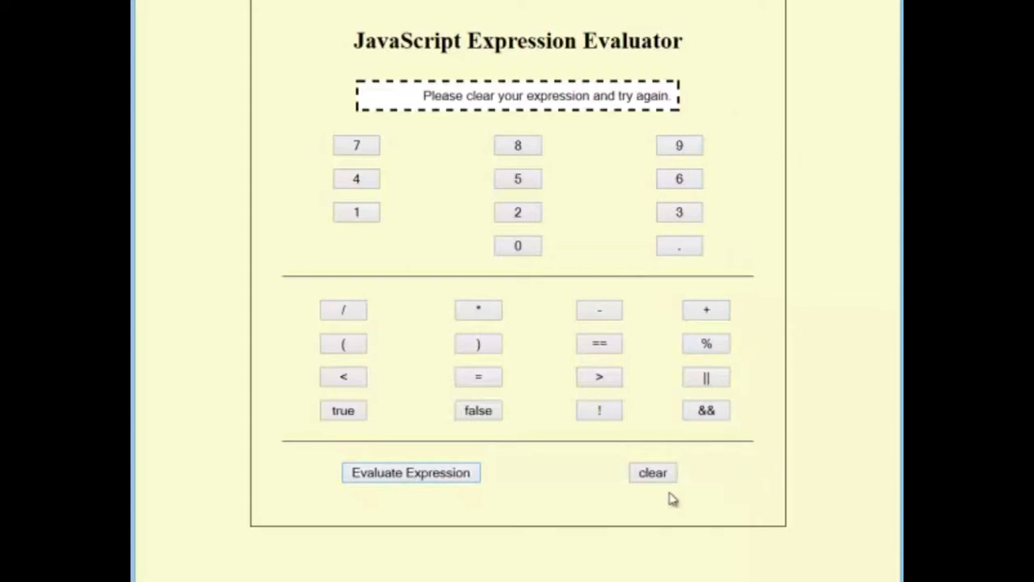
{"action": "left_click", "coordinate": [652, 472]}
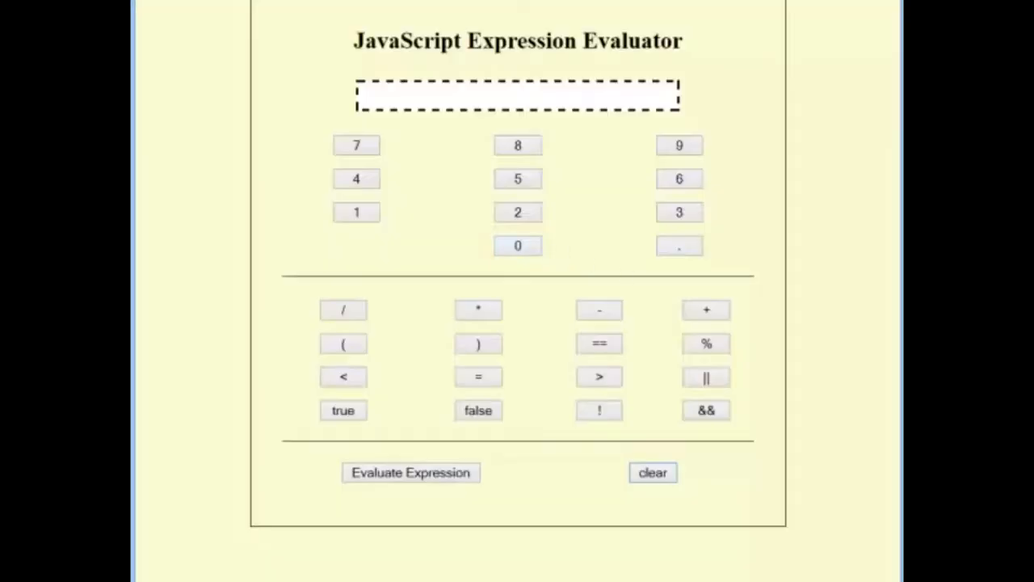